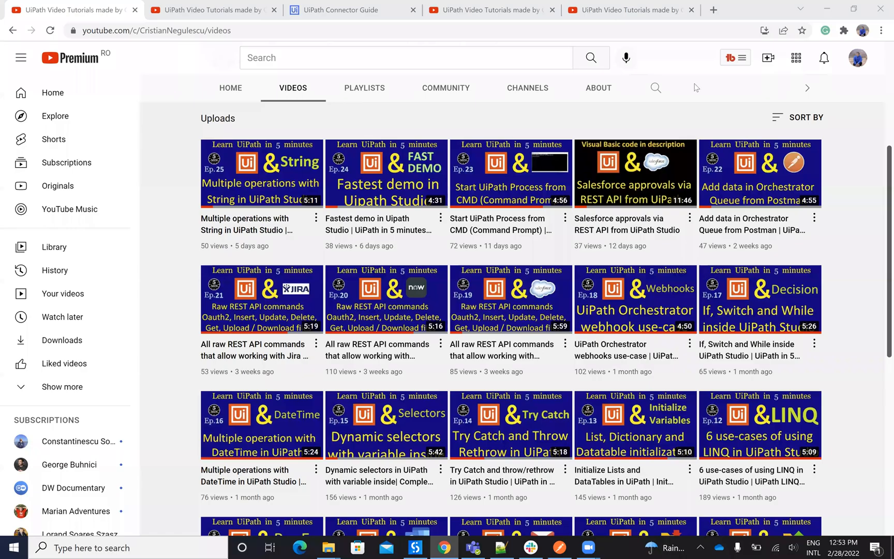
{"action": "mouse_move", "coordinate": [313, 197]}
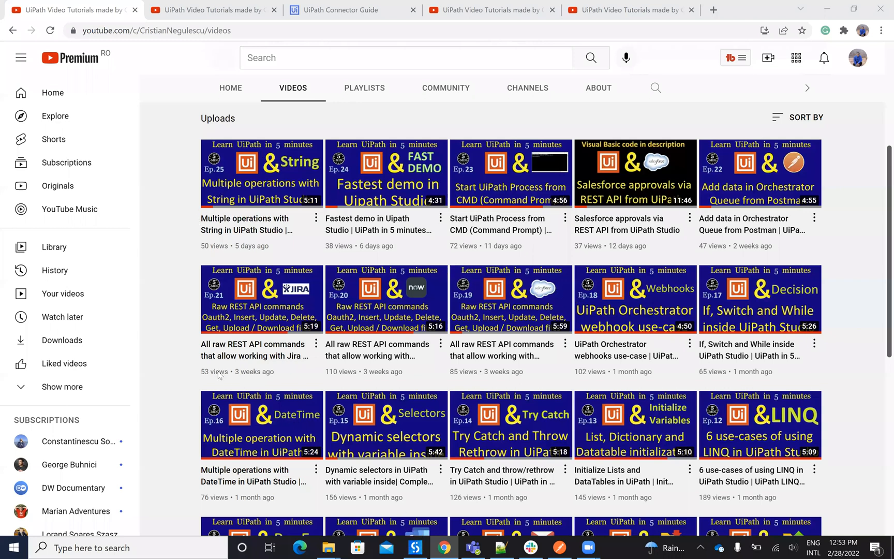
Step: Bring UiPath Studio to the front and search activities for 'http'
{"action": "left_click", "coordinate": [414, 547]}
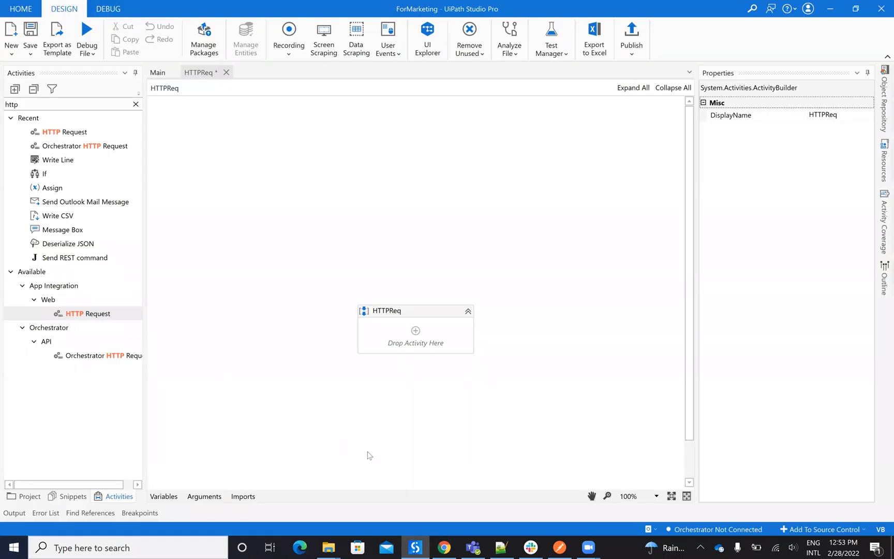
{"action": "left_click", "coordinate": [444, 547]}
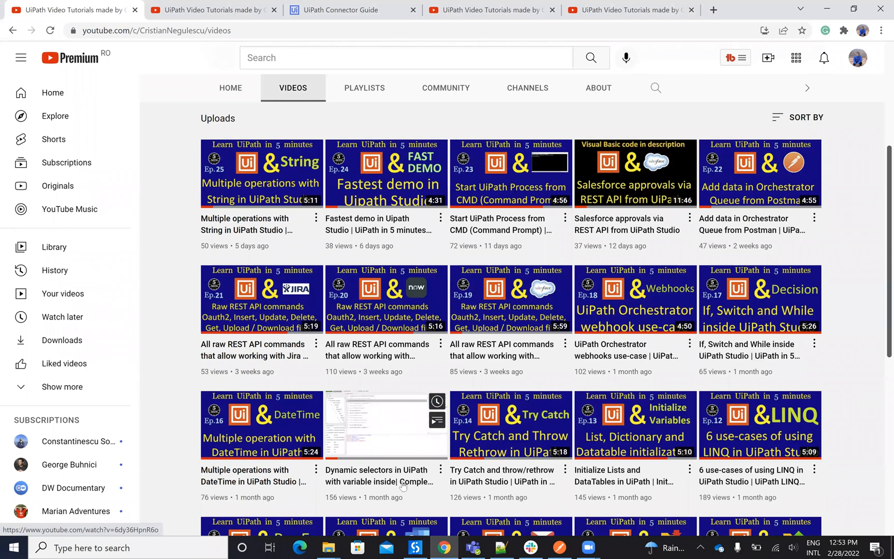
{"action": "mouse_move", "coordinate": [113, 341]}
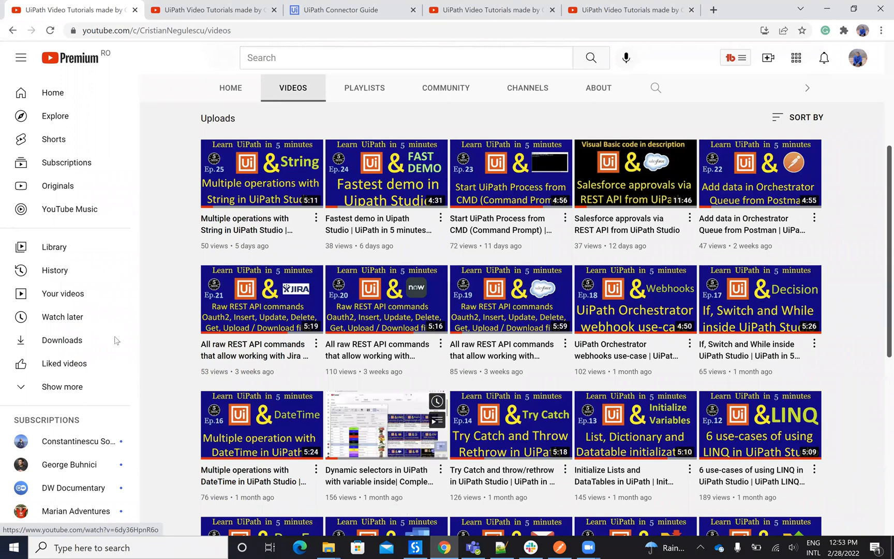
{"action": "left_click", "coordinate": [415, 547]}
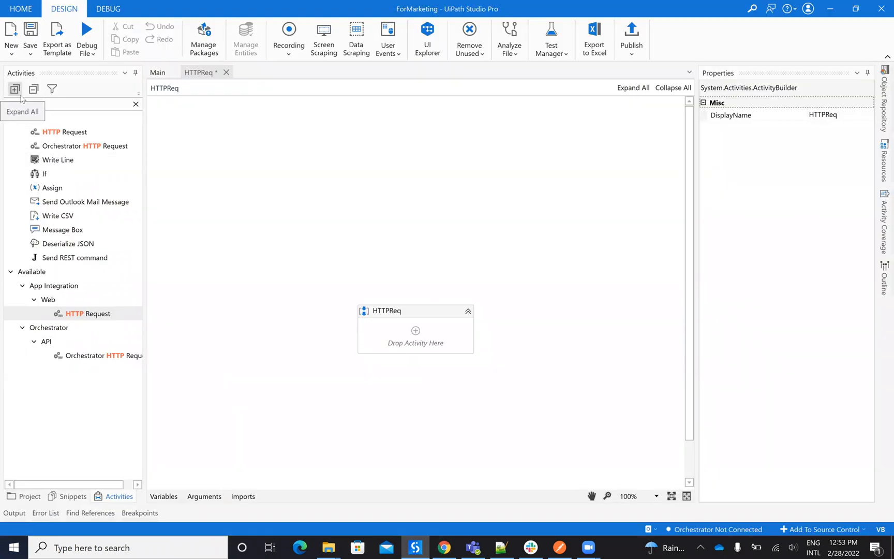
{"action": "type", "text": "http"}
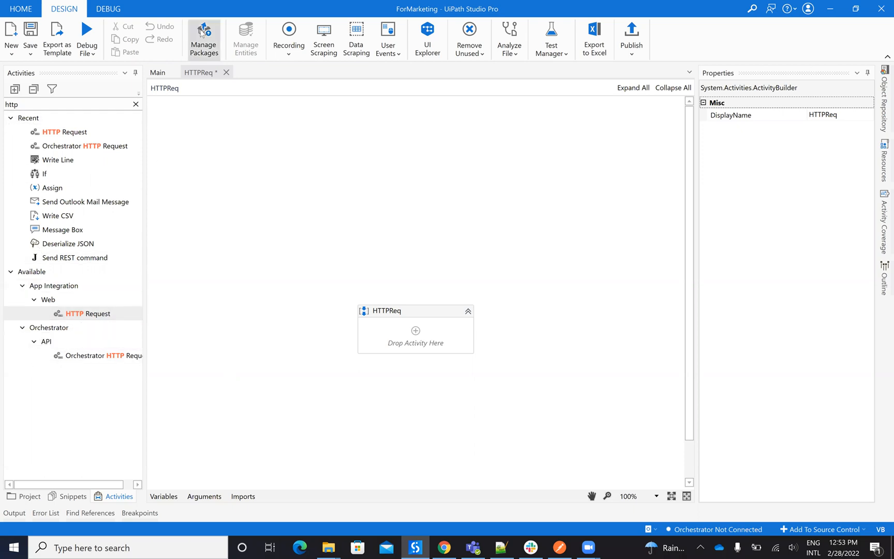
Step: Search Manage Packages for 'webapi' to check UiPath.WebAPI.Activities, then cancel
{"action": "left_click", "coordinate": [204, 38]}
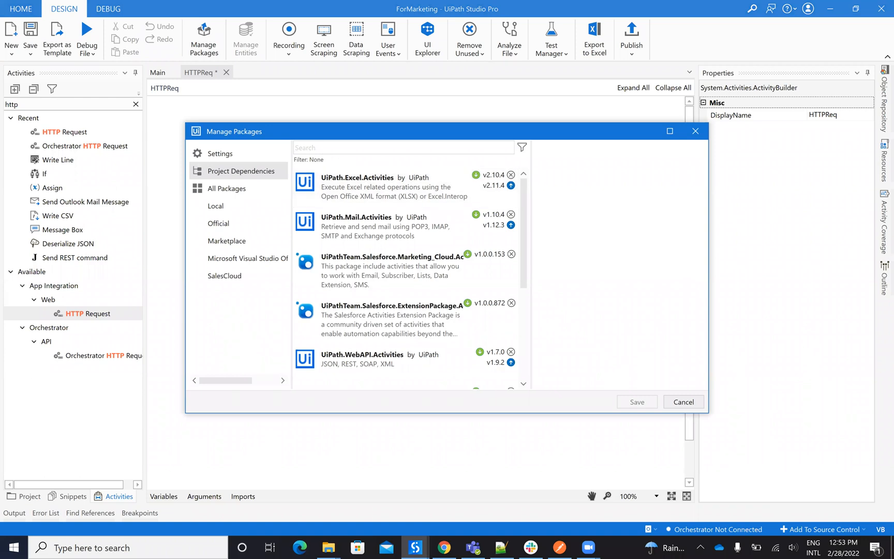
{"action": "type", "text": "webapi"}
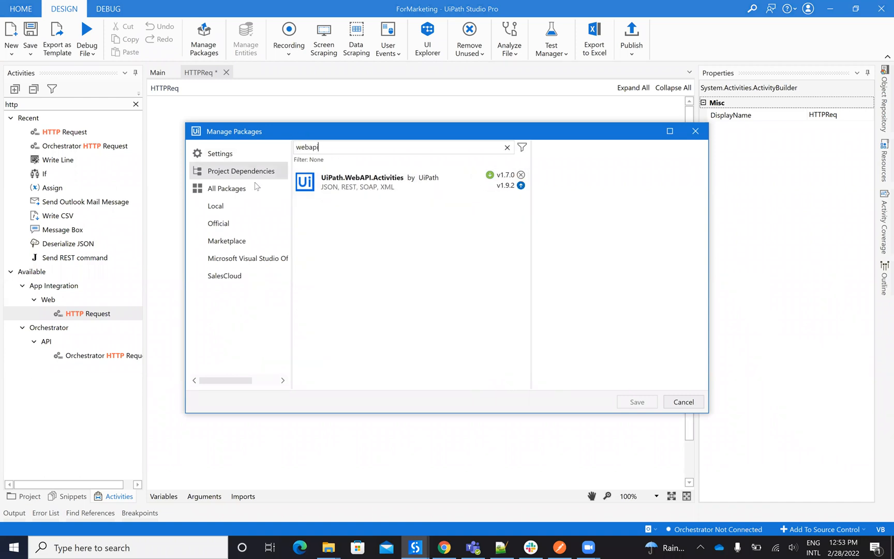
{"action": "mouse_move", "coordinate": [617, 155]}
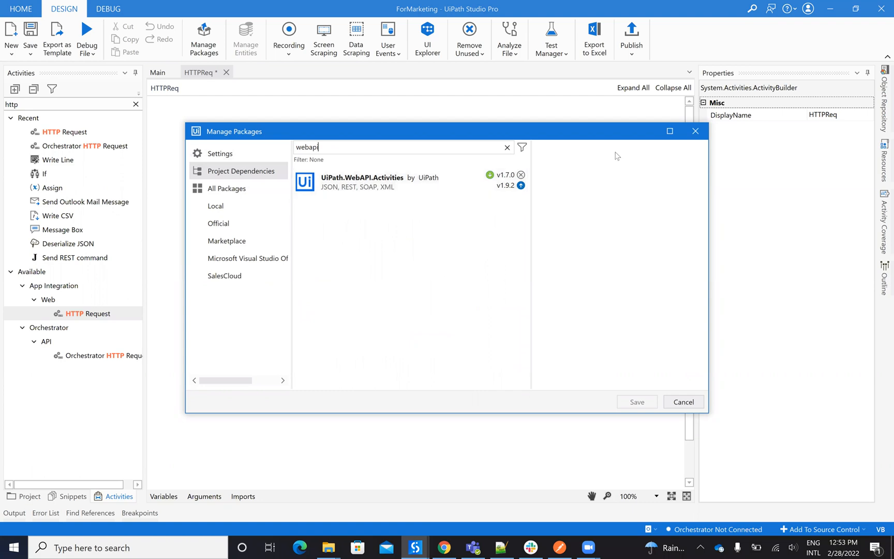
{"action": "left_click", "coordinate": [682, 402]}
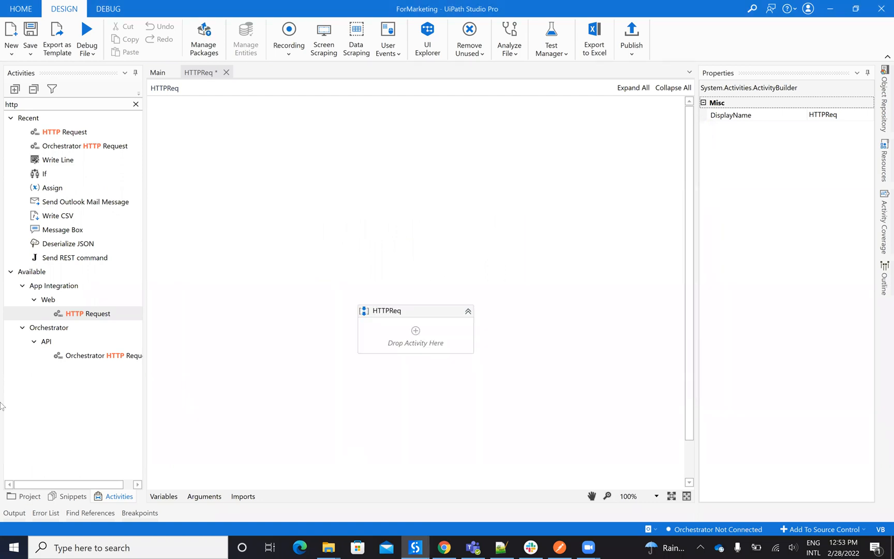
{"action": "mouse_move", "coordinate": [80, 372]}
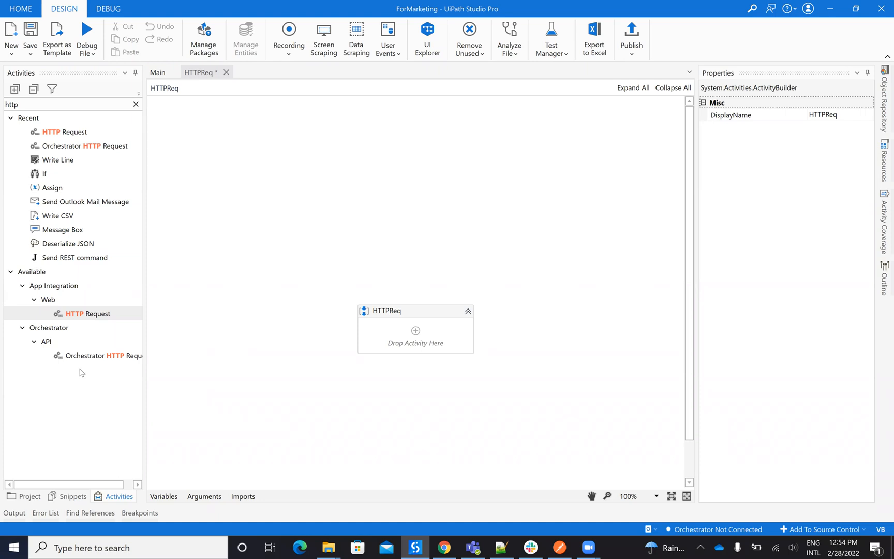
{"action": "mouse_move", "coordinate": [85, 313]}
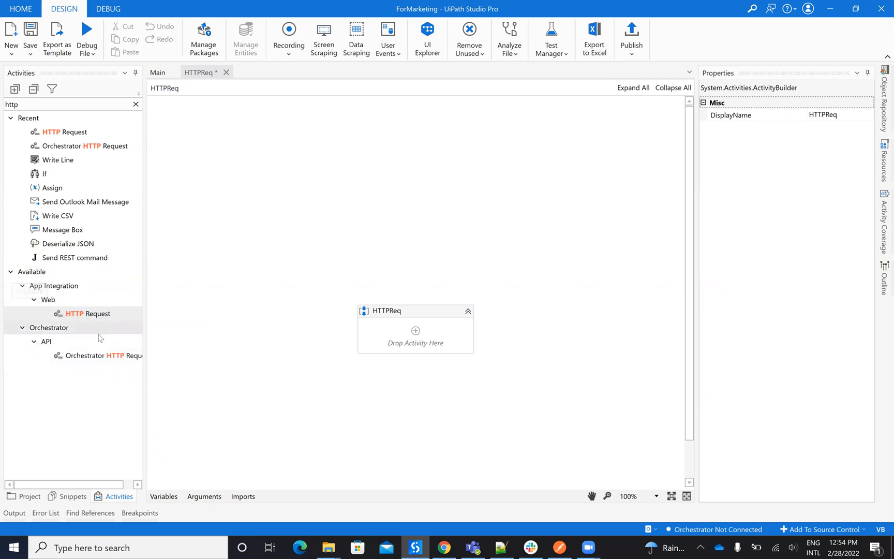
{"action": "mouse_move", "coordinate": [97, 355]}
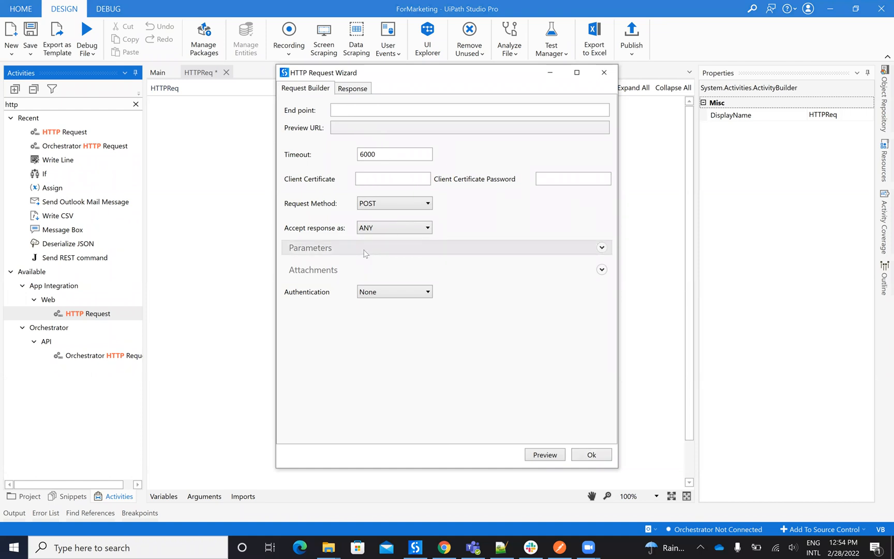
Step: Set the wizard's authentication to Simple HTTP, add the activity, and bring up Postman
{"action": "left_click", "coordinate": [601, 247]}
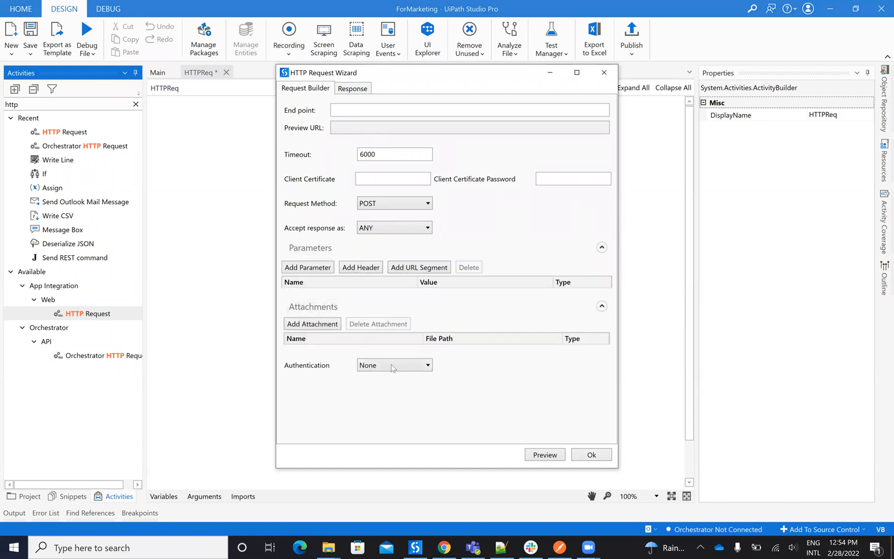
{"action": "left_click", "coordinate": [393, 365]}
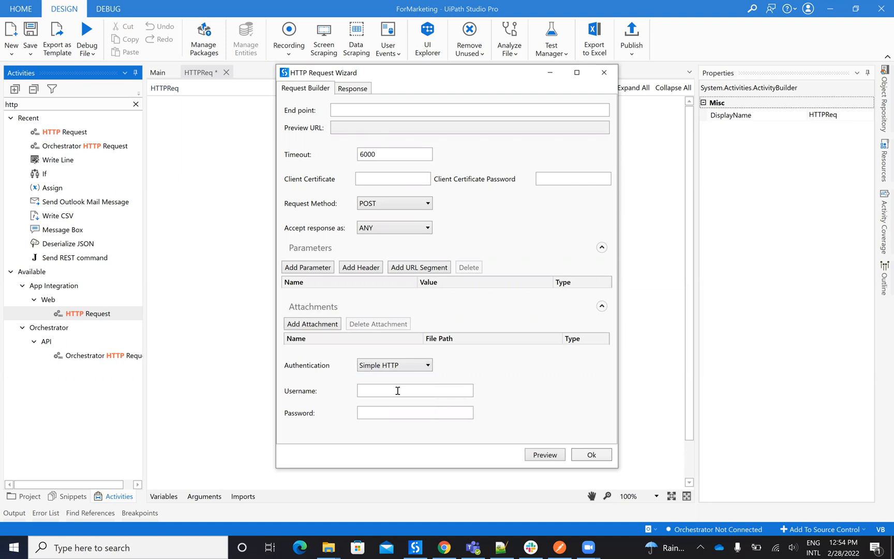
{"action": "mouse_move", "coordinate": [565, 450]}
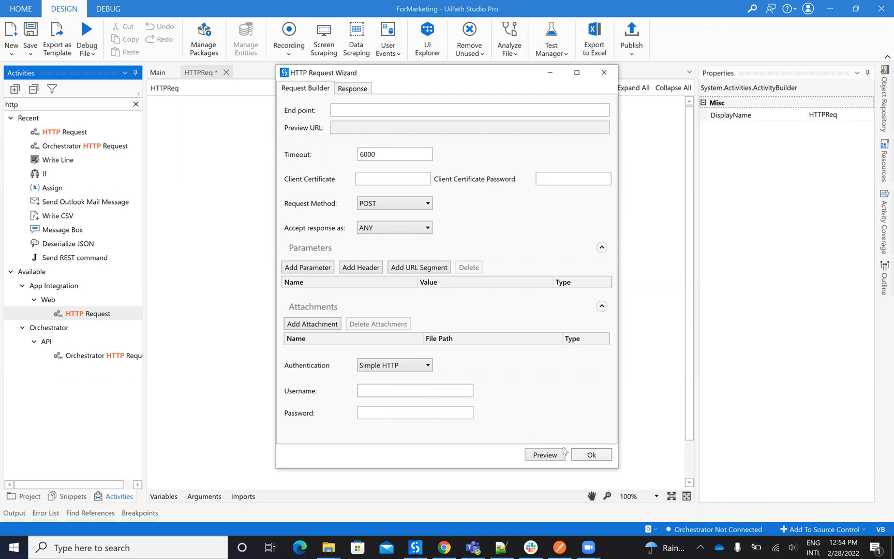
{"action": "mouse_move", "coordinate": [564, 452]}
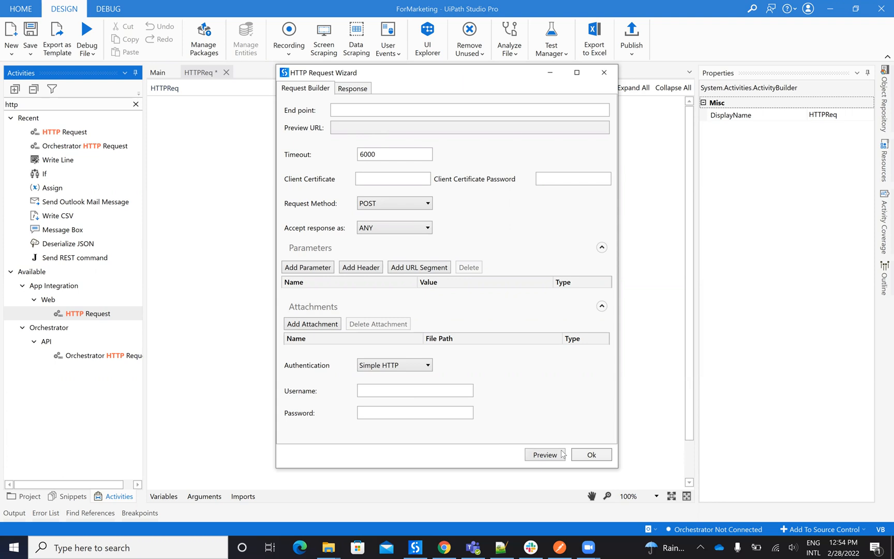
{"action": "mouse_move", "coordinate": [574, 444]}
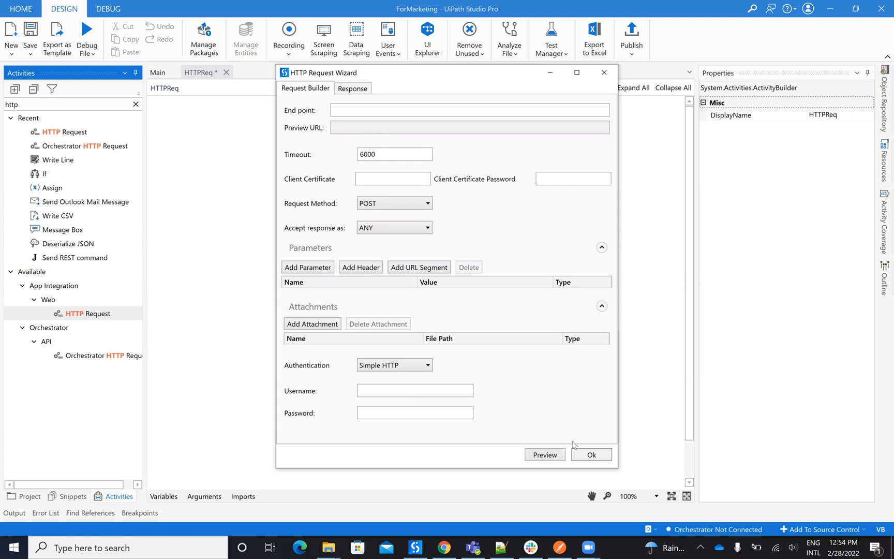
{"action": "left_click", "coordinate": [591, 454]}
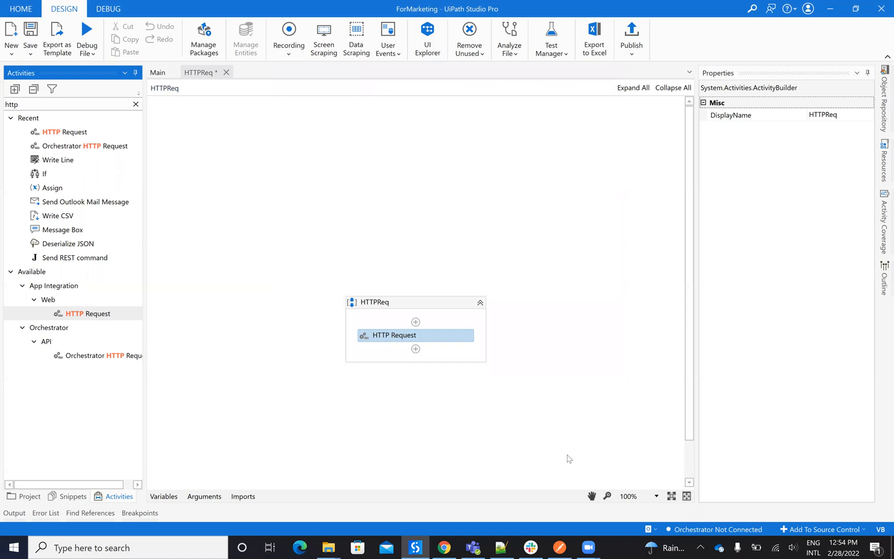
{"action": "left_click", "coordinate": [393, 334]}
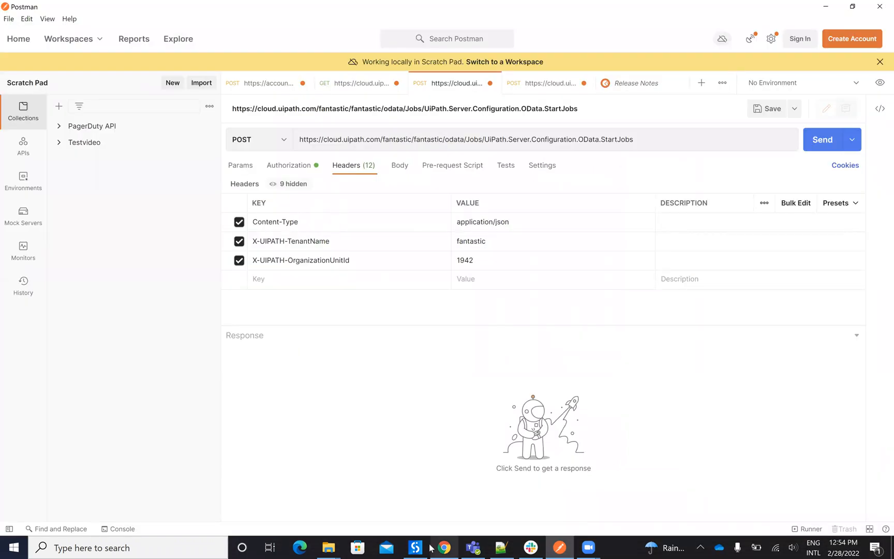
Step: Browse the Connector Guide's External Apps (OAuth 2.0) and OnPremises authentication pages
{"action": "left_click", "coordinate": [444, 548]}
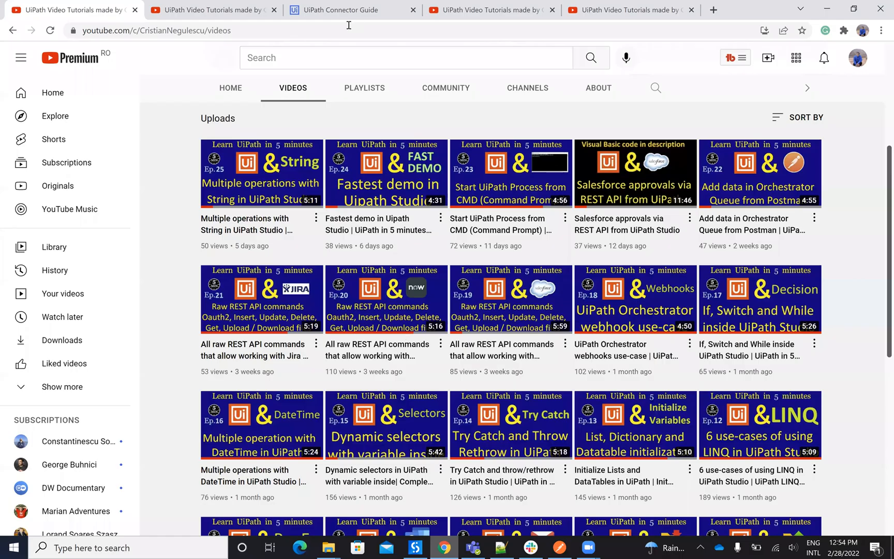
{"action": "mouse_move", "coordinate": [108, 306]}
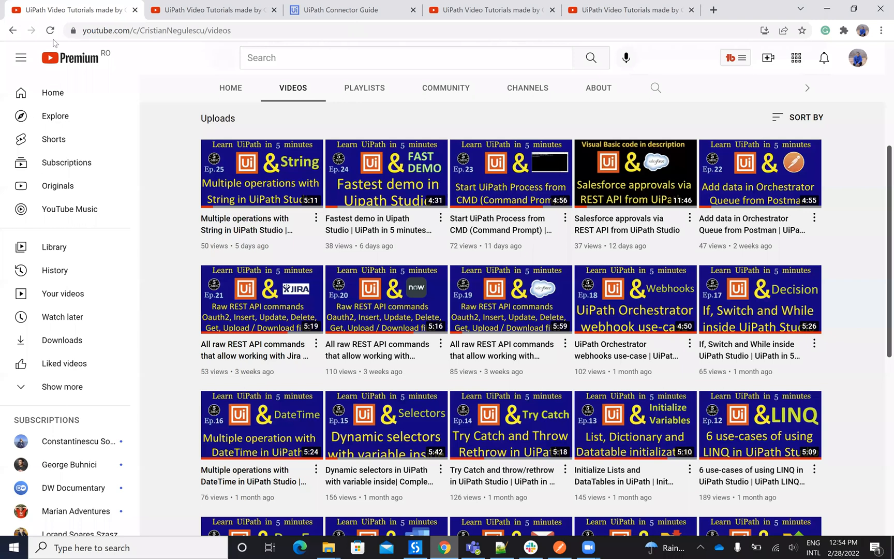
{"action": "left_click", "coordinate": [352, 10]}
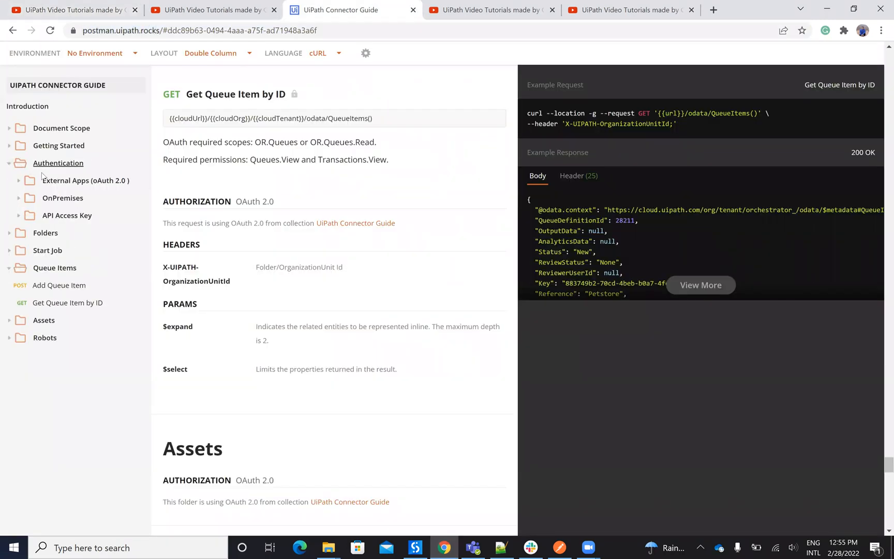
{"action": "left_click", "coordinate": [86, 181]}
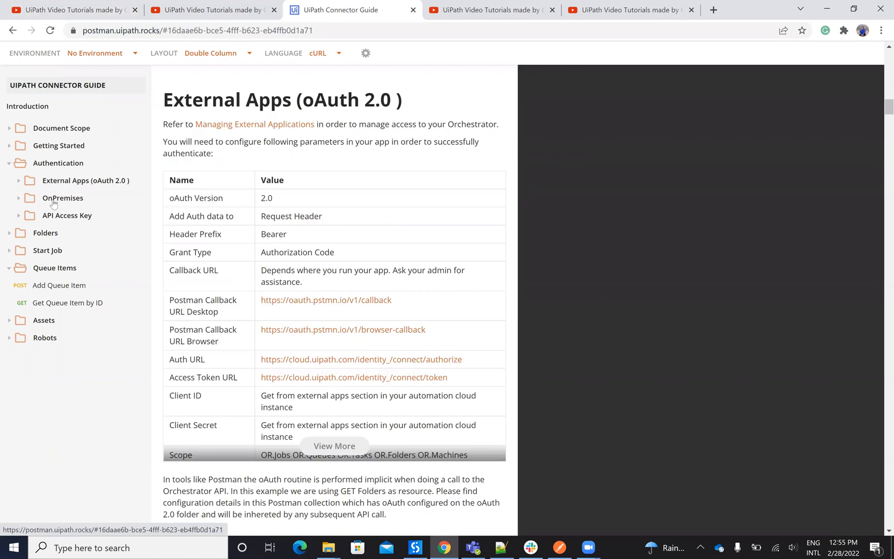
{"action": "left_click", "coordinate": [63, 198]}
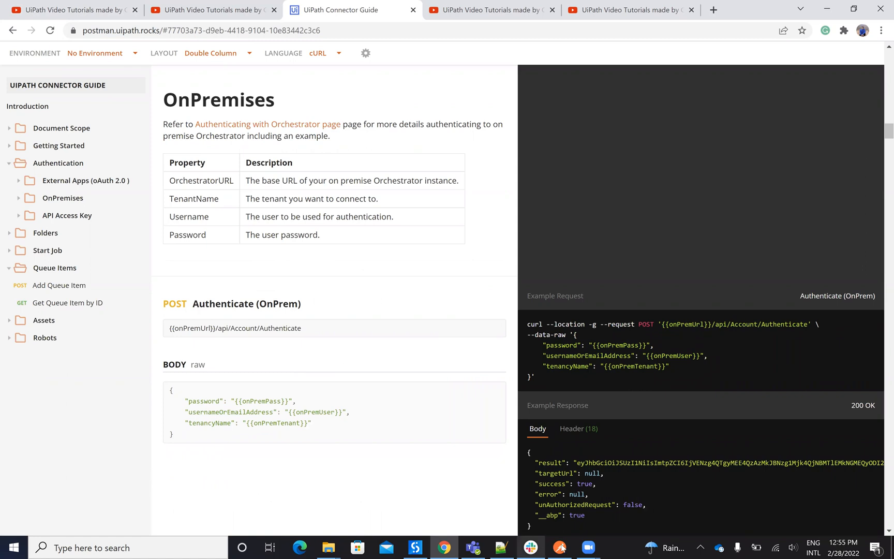
{"action": "left_click", "coordinate": [559, 548]}
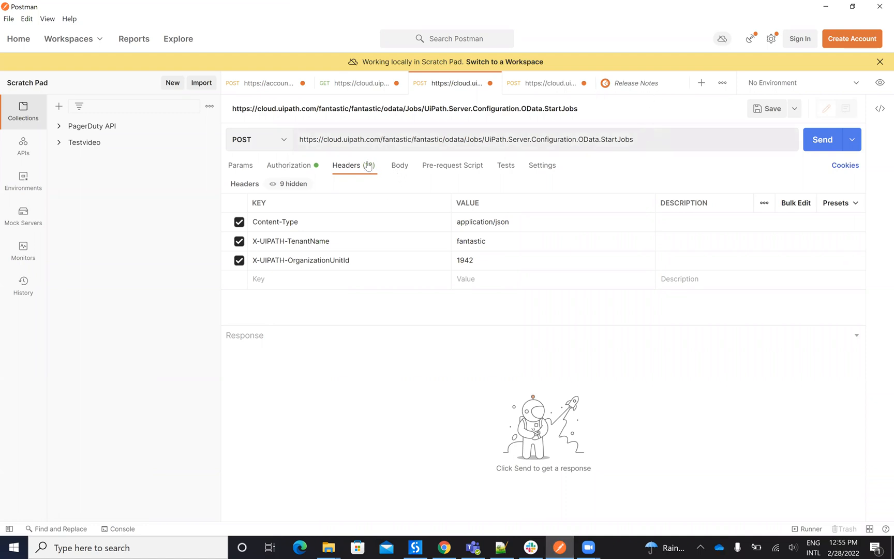
Step: Keep the StartJobs request as POST and view its headers
{"action": "left_click", "coordinate": [258, 139]}
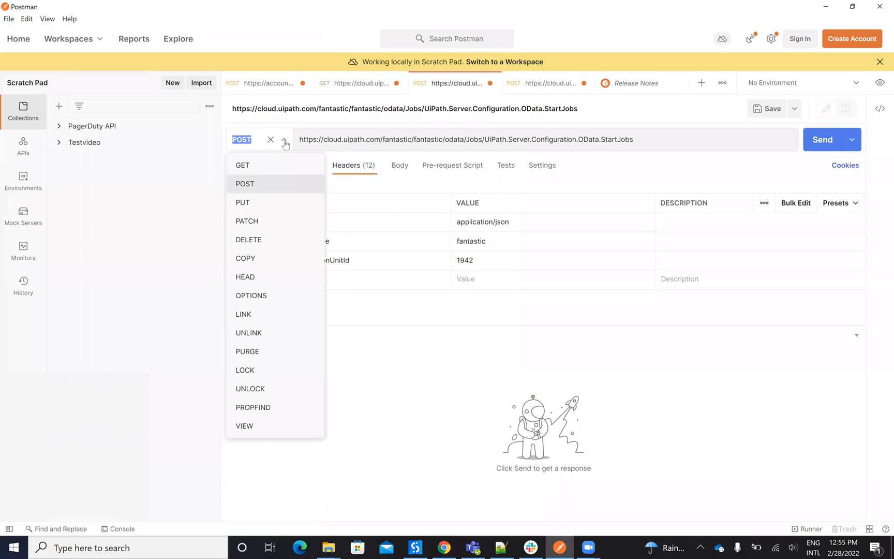
{"action": "mouse_move", "coordinate": [270, 191]}
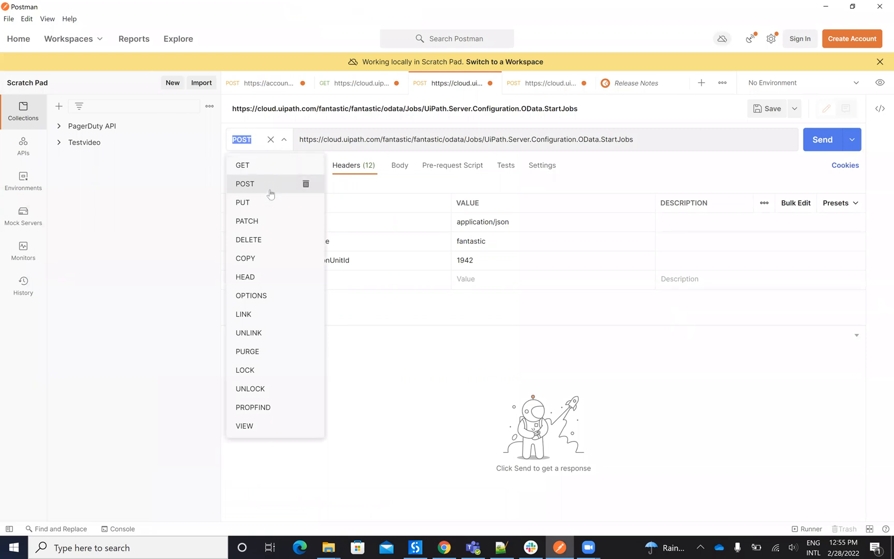
{"action": "left_click", "coordinate": [244, 184]}
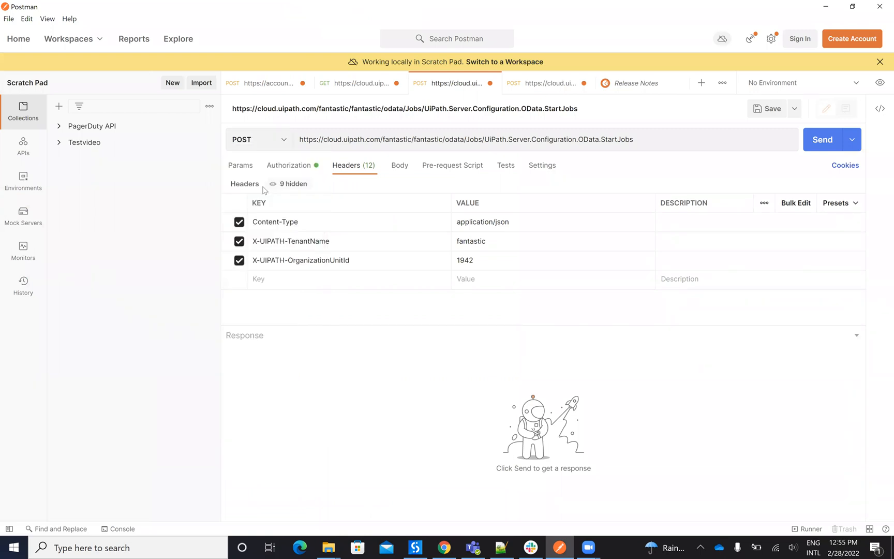
{"action": "mouse_move", "coordinate": [163, 547]}
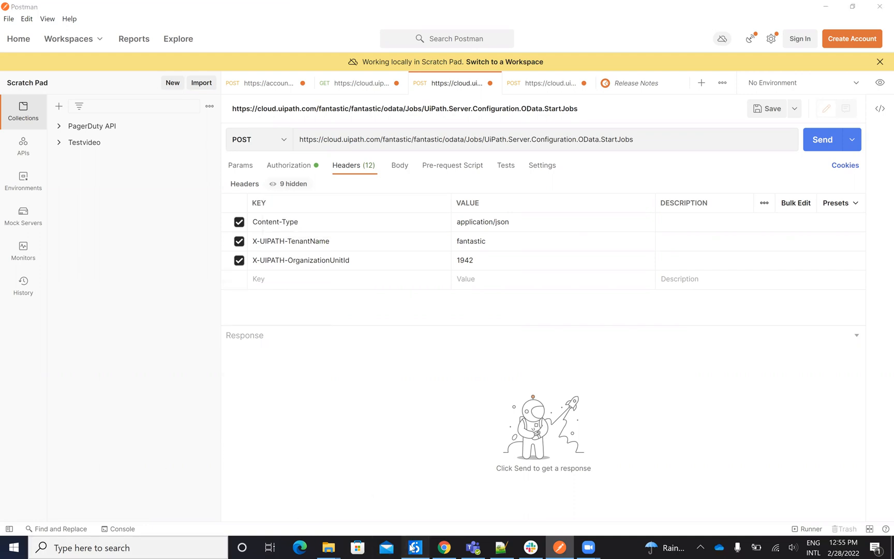
Step: Inspect the Method options and try AcceptFormat JSON and XML before returning to ANY
{"action": "left_click", "coordinate": [414, 548]}
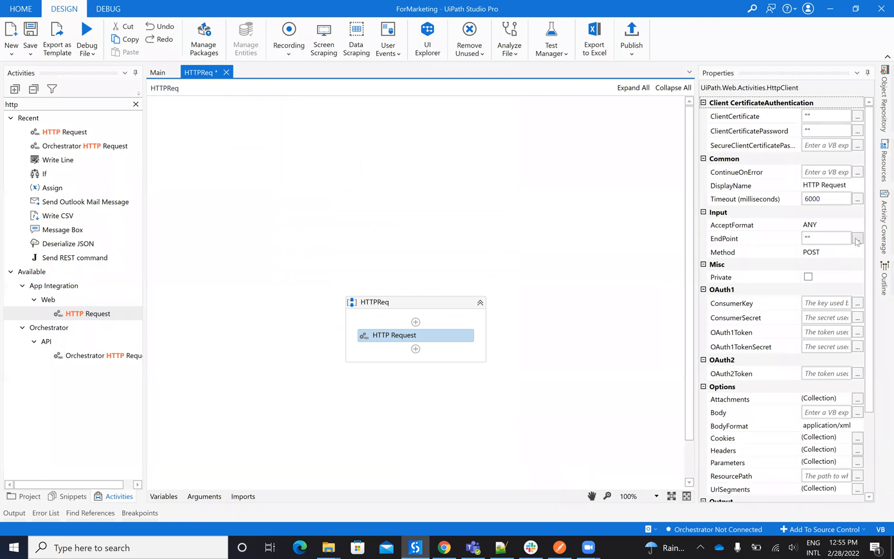
{"action": "left_click", "coordinate": [857, 238]}
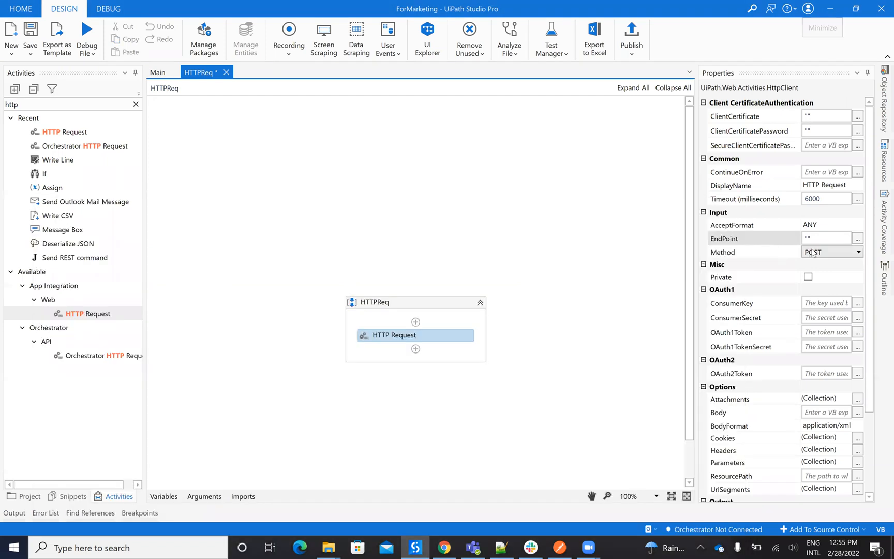
{"action": "left_click", "coordinate": [857, 251]}
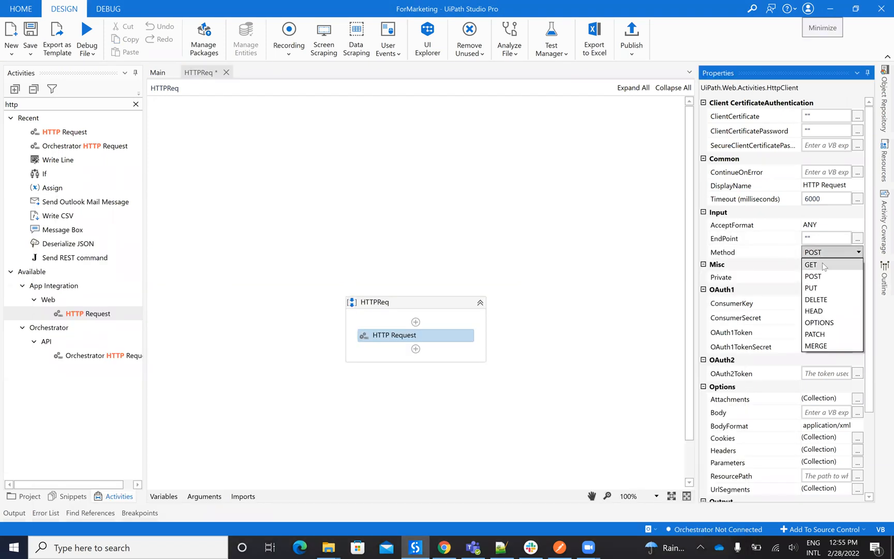
{"action": "mouse_move", "coordinate": [813, 276]}
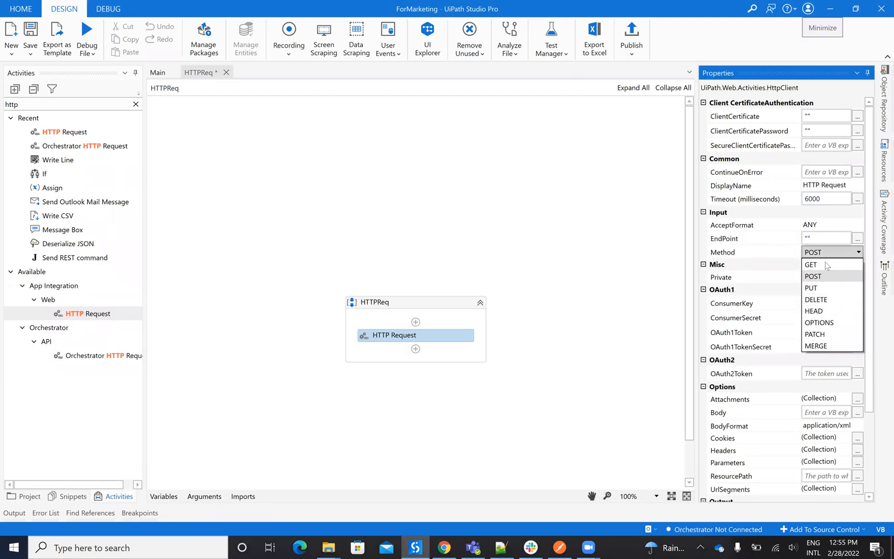
{"action": "left_click", "coordinate": [827, 225]}
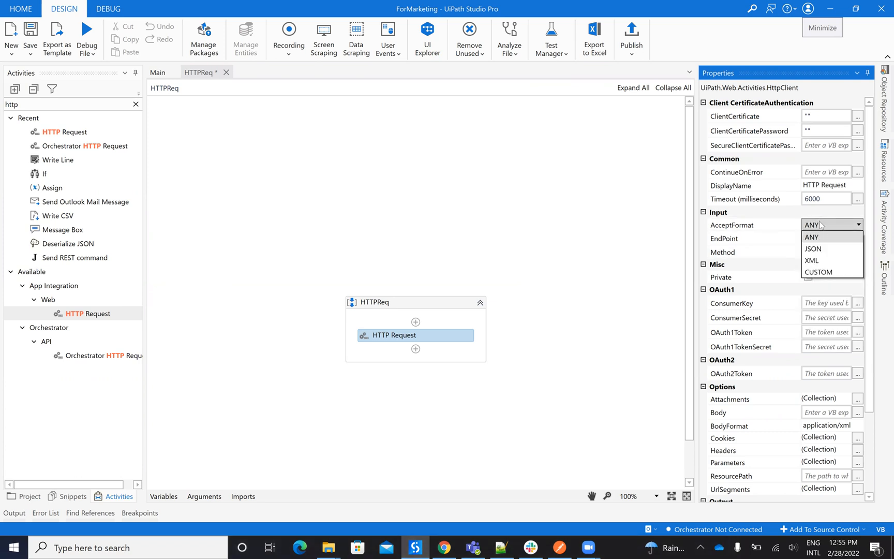
{"action": "mouse_move", "coordinate": [812, 248]}
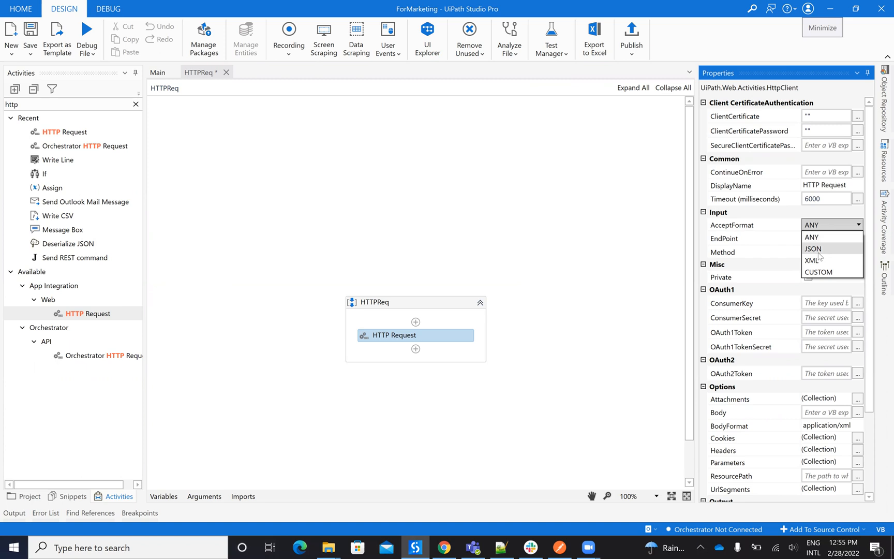
{"action": "left_click", "coordinate": [812, 248]}
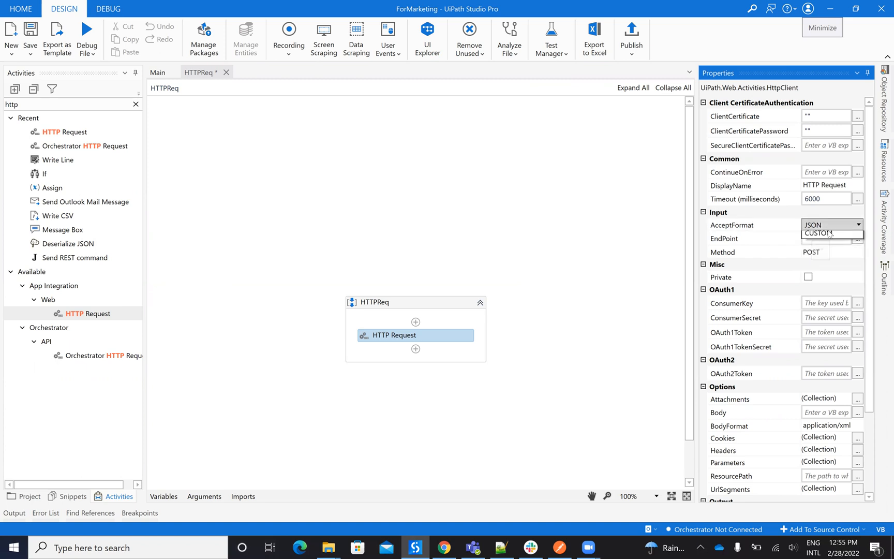
{"action": "left_click", "coordinate": [812, 224]}
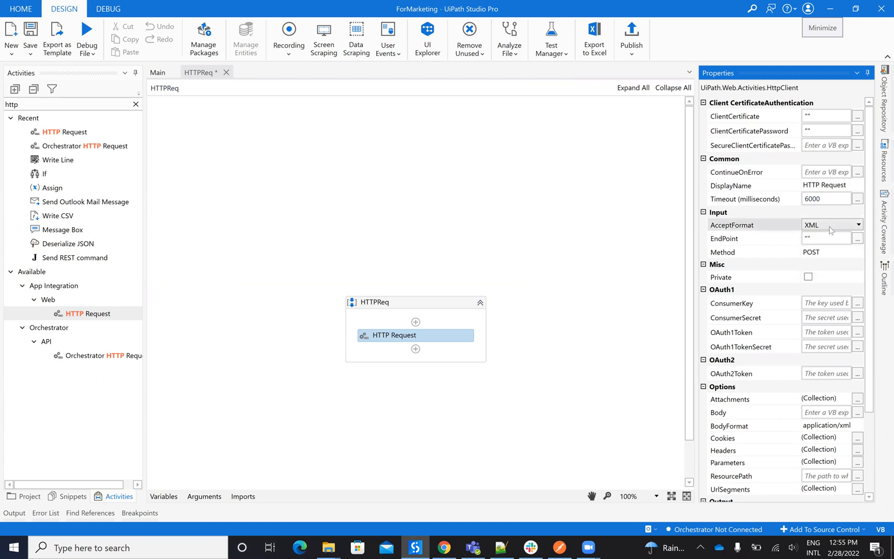
{"action": "left_click", "coordinate": [856, 225]}
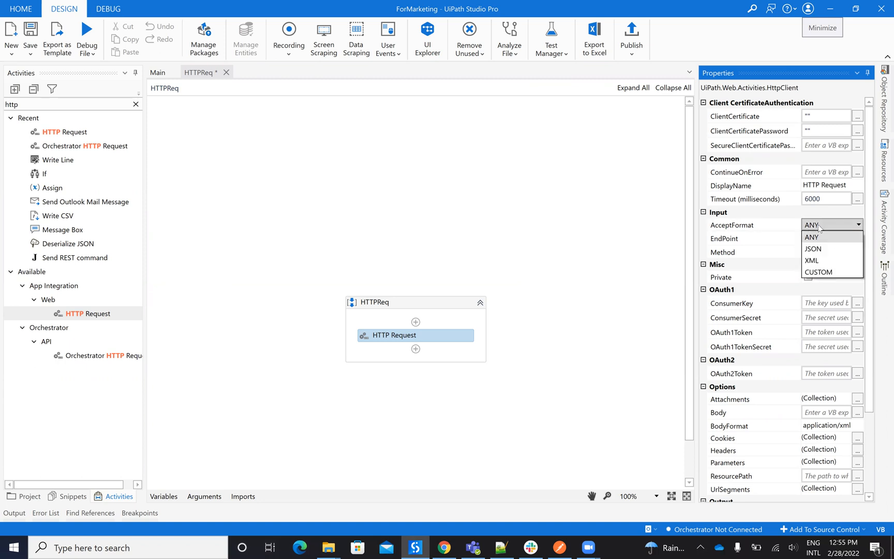
{"action": "left_click", "coordinate": [810, 238]}
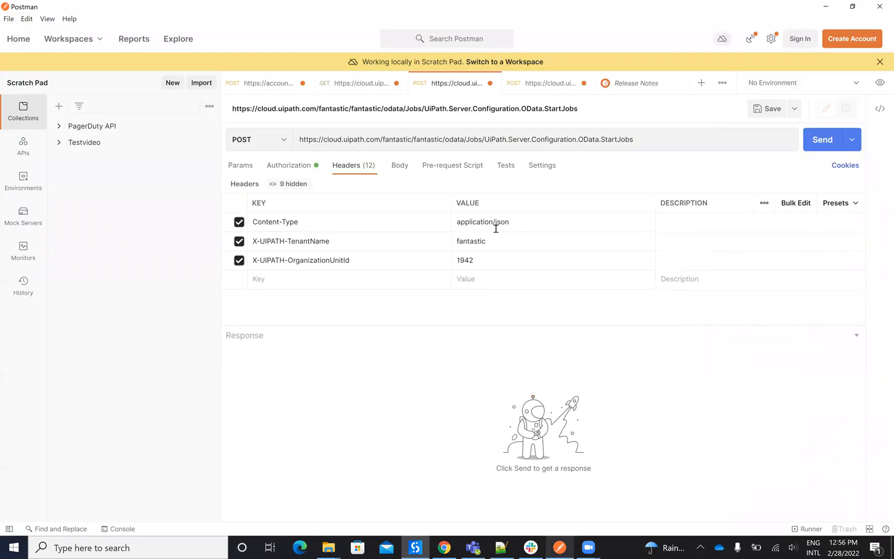
{"action": "mouse_move", "coordinate": [400, 166]}
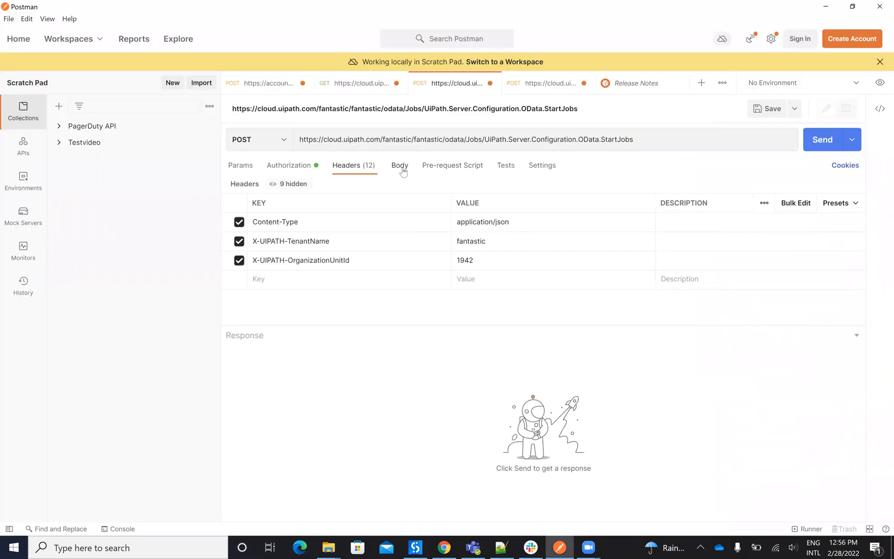
Step: Review the StartJobs raw JSON body and its format options, then return to Headers
{"action": "left_click", "coordinate": [399, 166]}
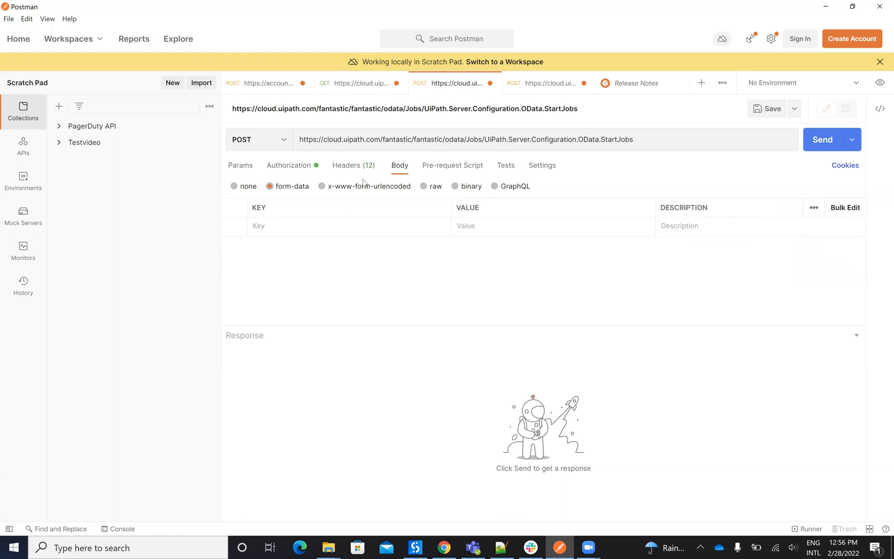
{"action": "left_click", "coordinate": [424, 185]}
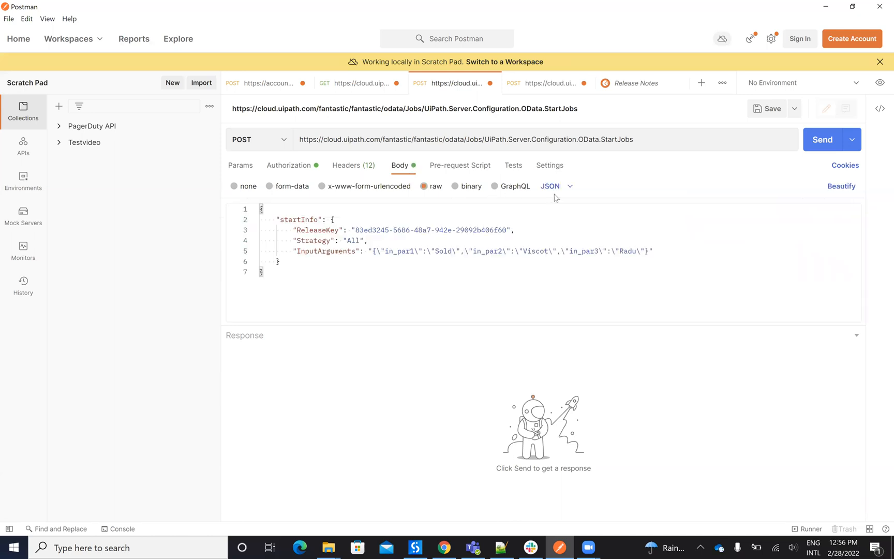
{"action": "left_click", "coordinate": [550, 185]}
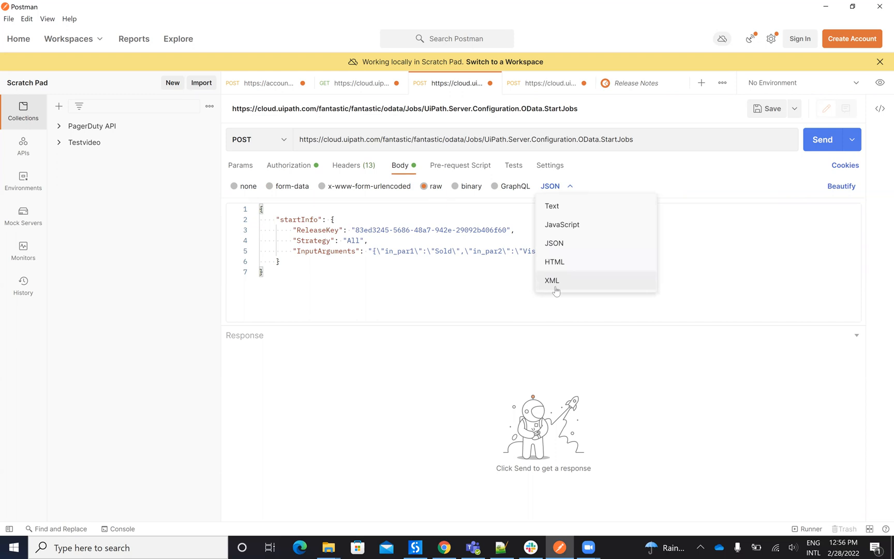
{"action": "mouse_move", "coordinate": [580, 239]}
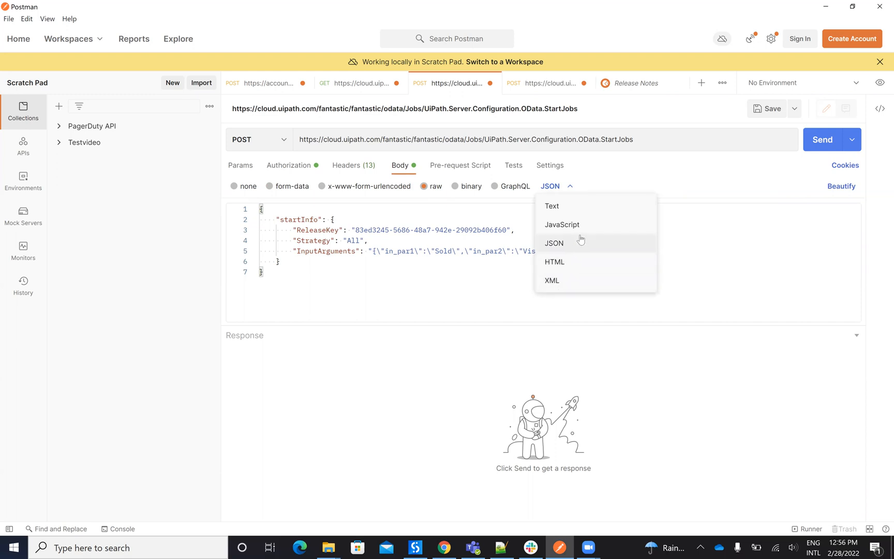
{"action": "mouse_move", "coordinate": [462, 247]}
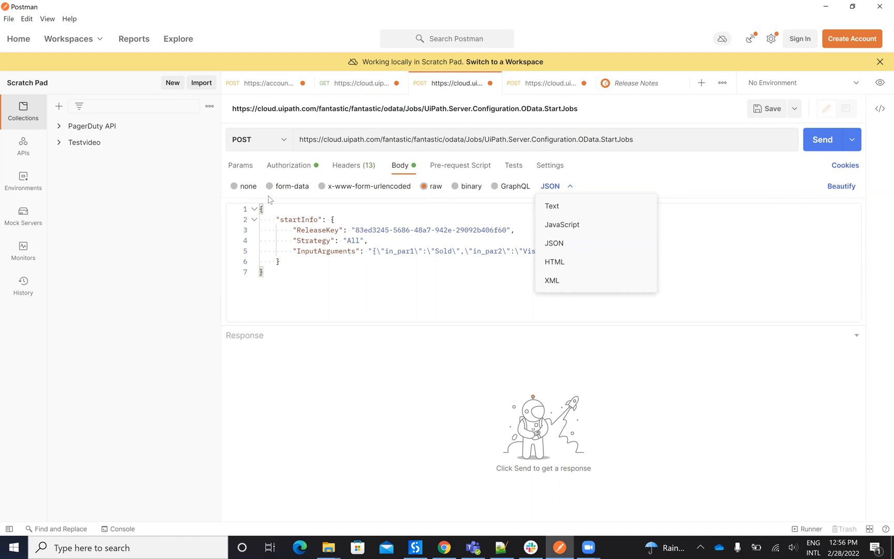
{"action": "left_click", "coordinate": [240, 165]}
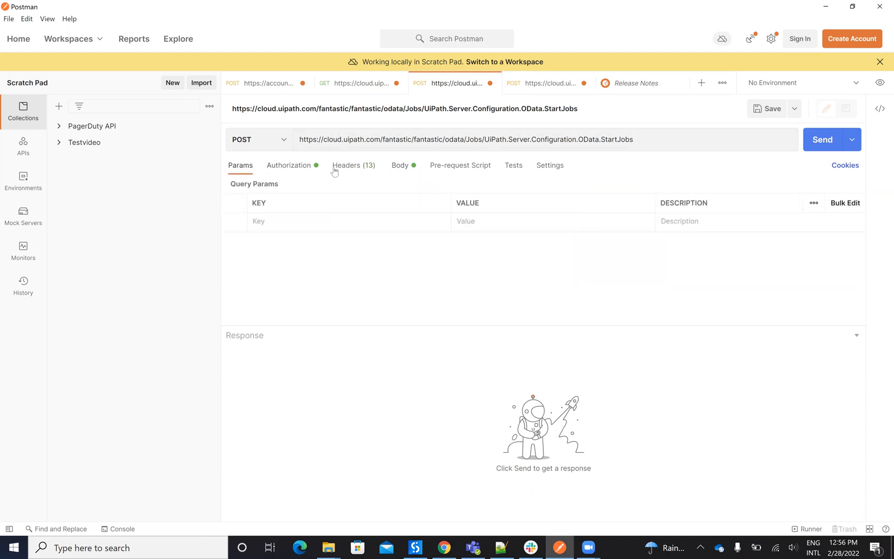
{"action": "left_click", "coordinate": [354, 165]}
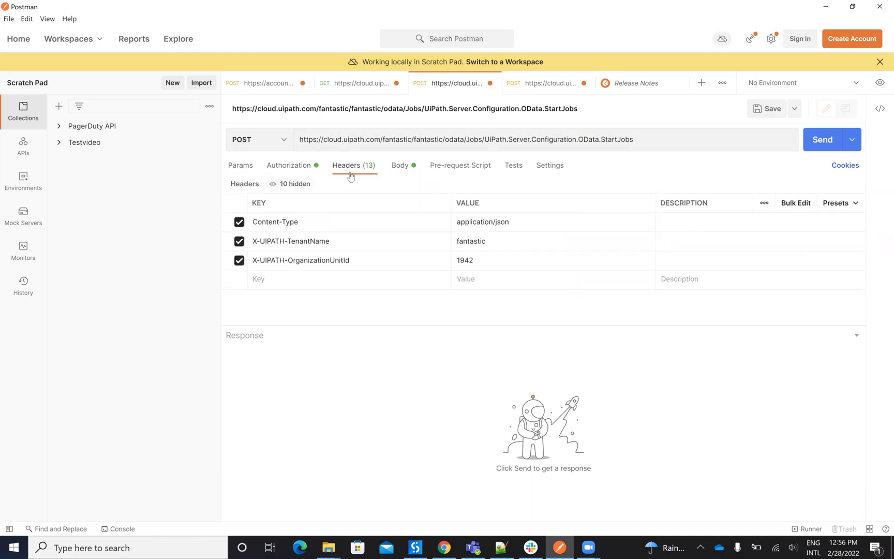
{"action": "mouse_move", "coordinate": [290, 240]}
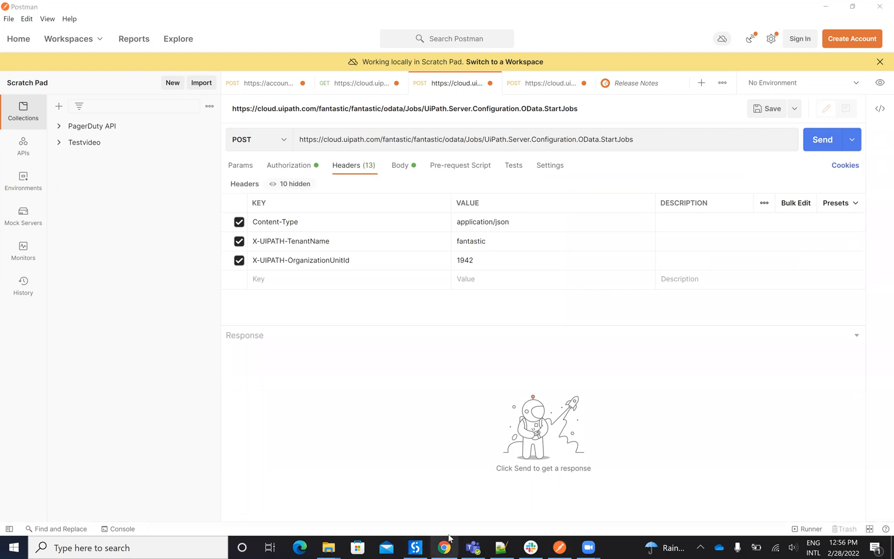
Step: Open the HTTP Request activity's empty Headers collection and close it unchanged
{"action": "left_click", "coordinate": [414, 547]}
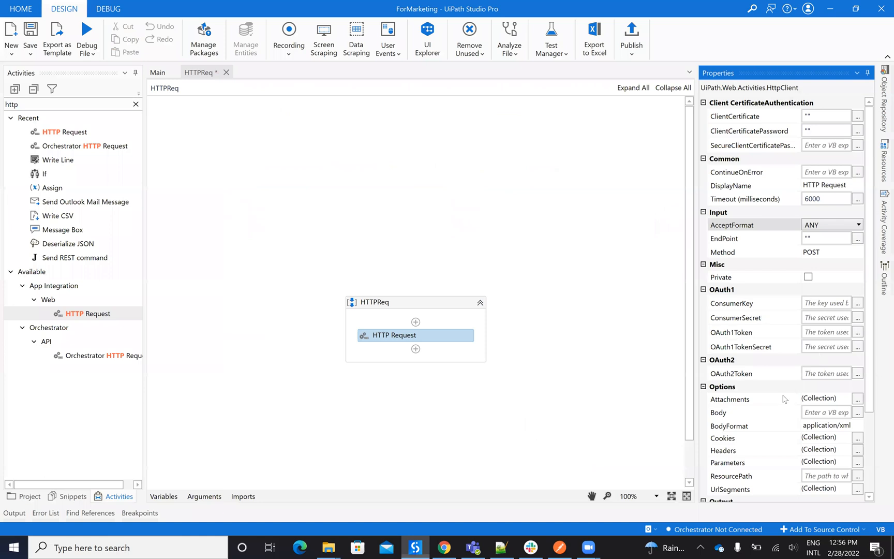
{"action": "scroll", "scroll_direction": "down", "scroll_amount": 3}
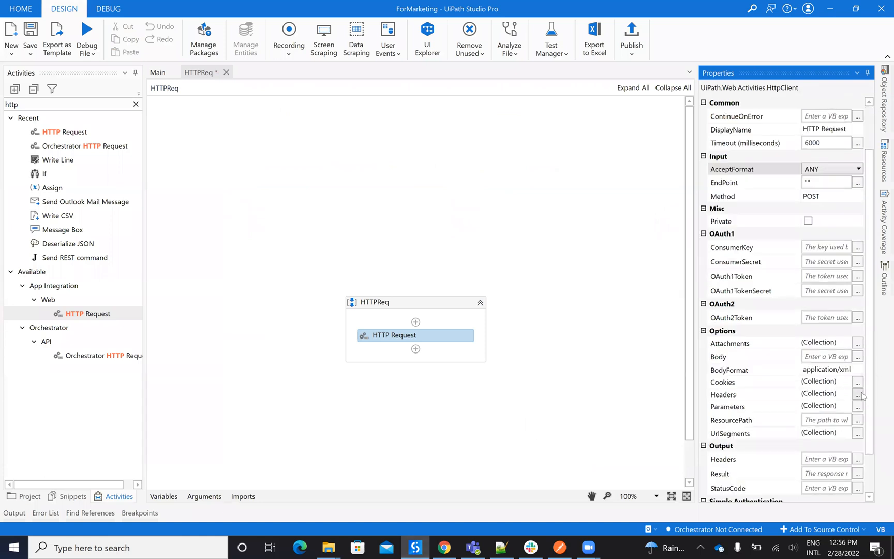
{"action": "left_click", "coordinate": [857, 394]}
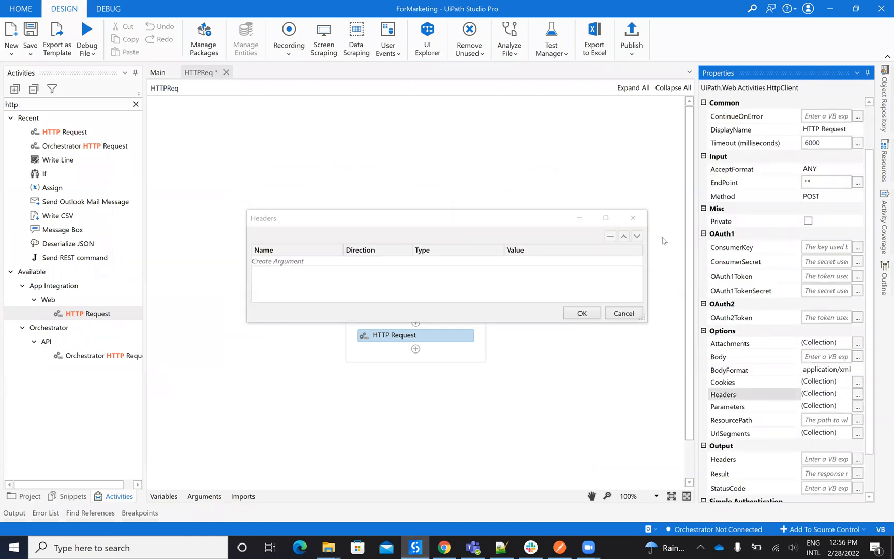
{"action": "left_click", "coordinate": [857, 406]}
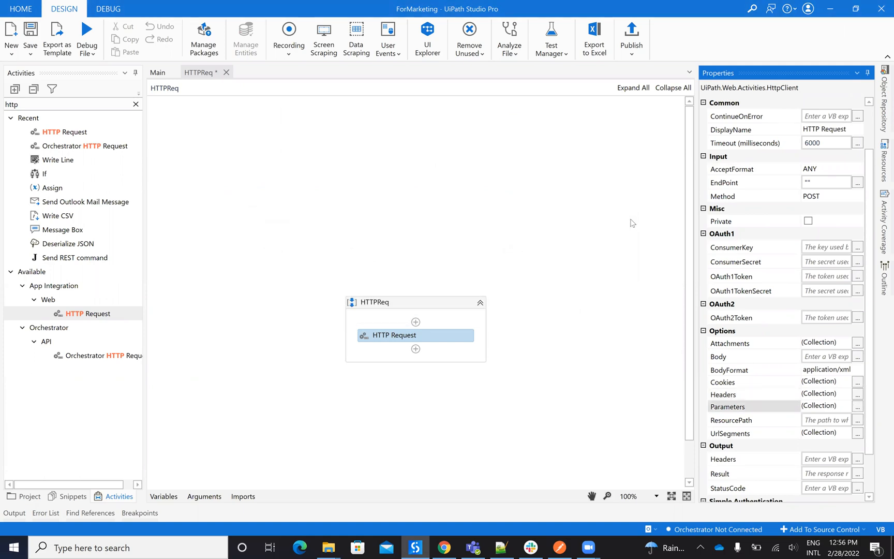
{"action": "mouse_move", "coordinate": [879, 300]}
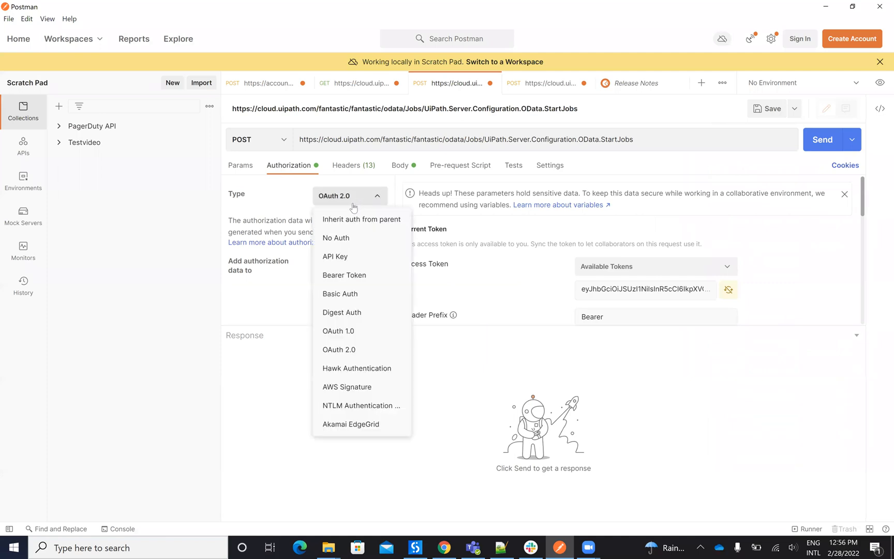
{"action": "mouse_move", "coordinate": [256, 547]}
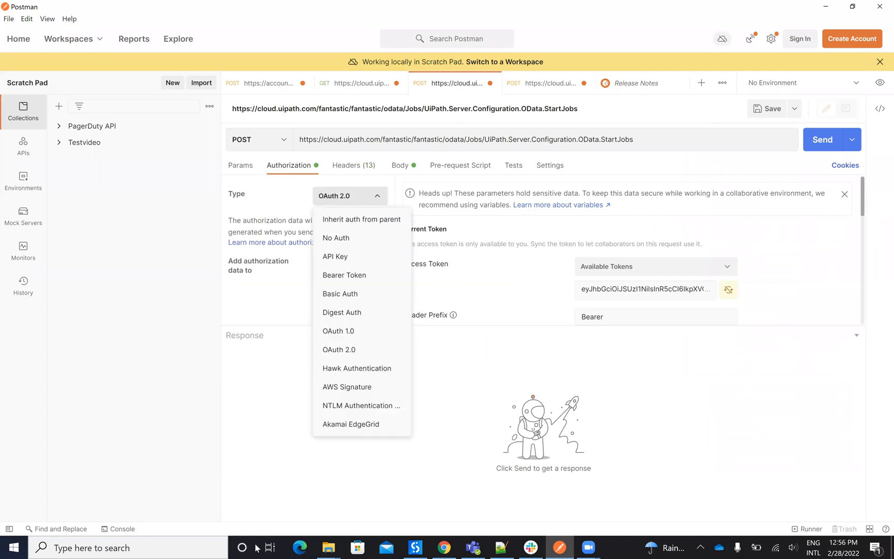
Step: Reopen and cancel the empty Headers collection, then view Postman's request headers
{"action": "left_click", "coordinate": [415, 547]}
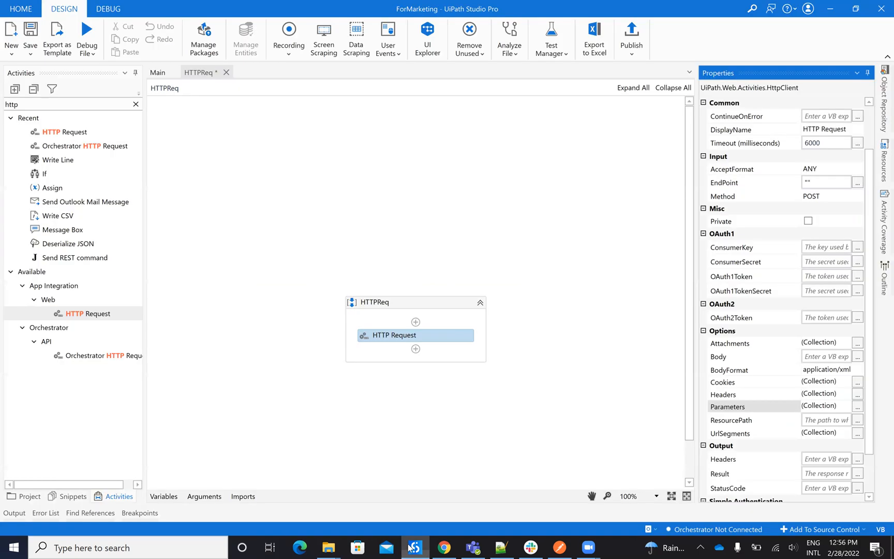
{"action": "scroll", "scroll_direction": "down", "scroll_amount": 3}
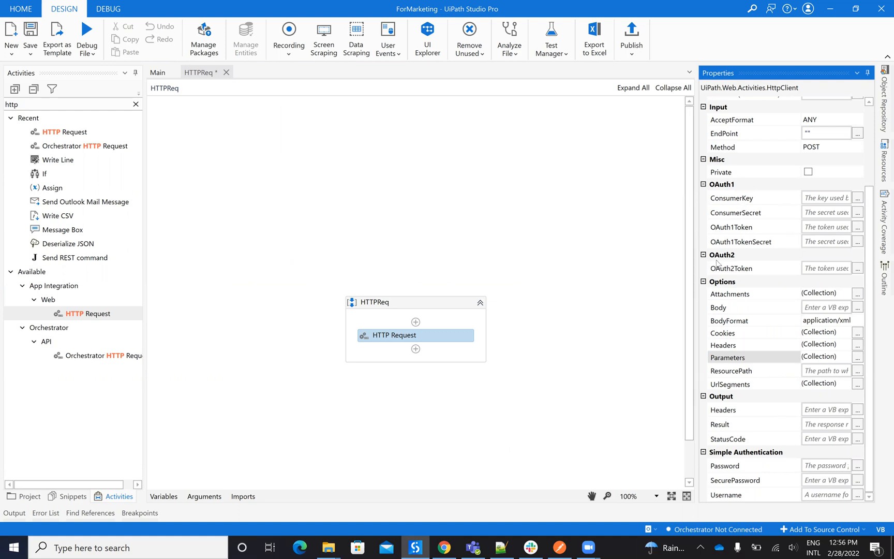
{"action": "mouse_move", "coordinate": [756, 270]}
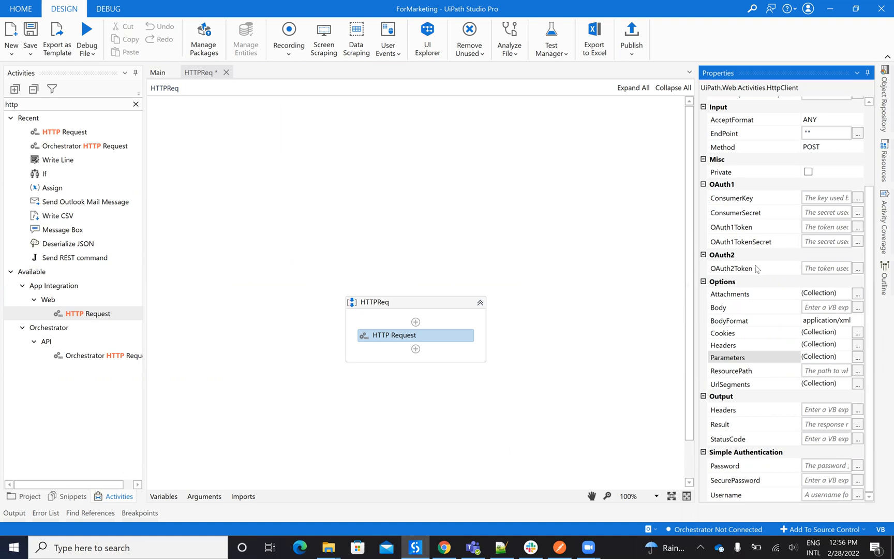
{"action": "mouse_move", "coordinate": [751, 341]}
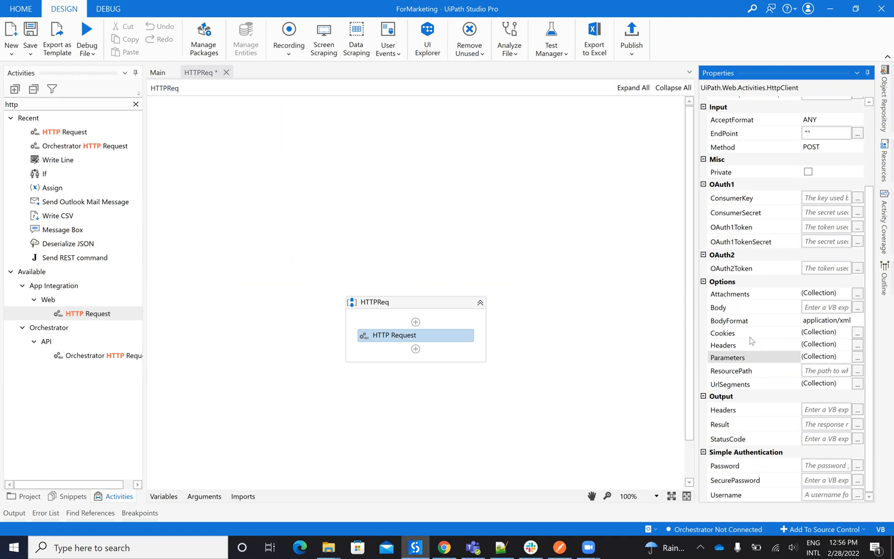
{"action": "left_click", "coordinate": [857, 345]}
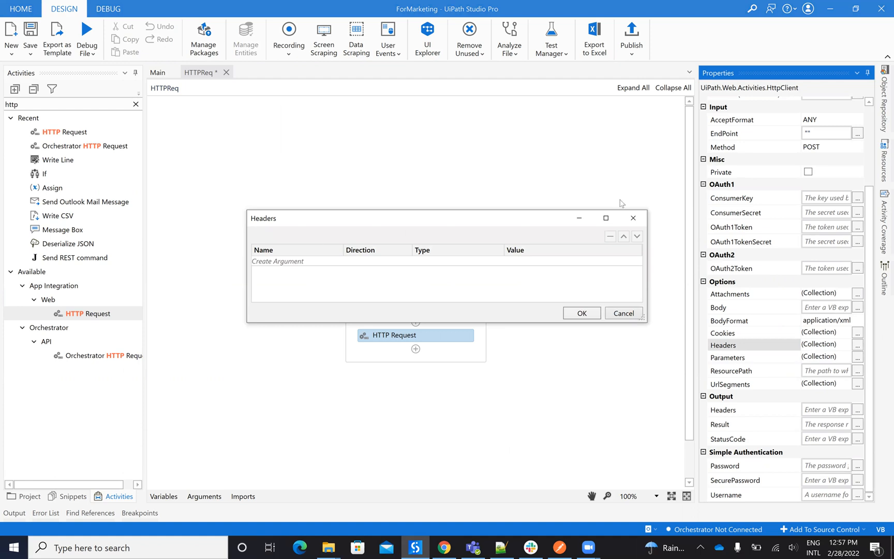
{"action": "left_click", "coordinate": [623, 313]}
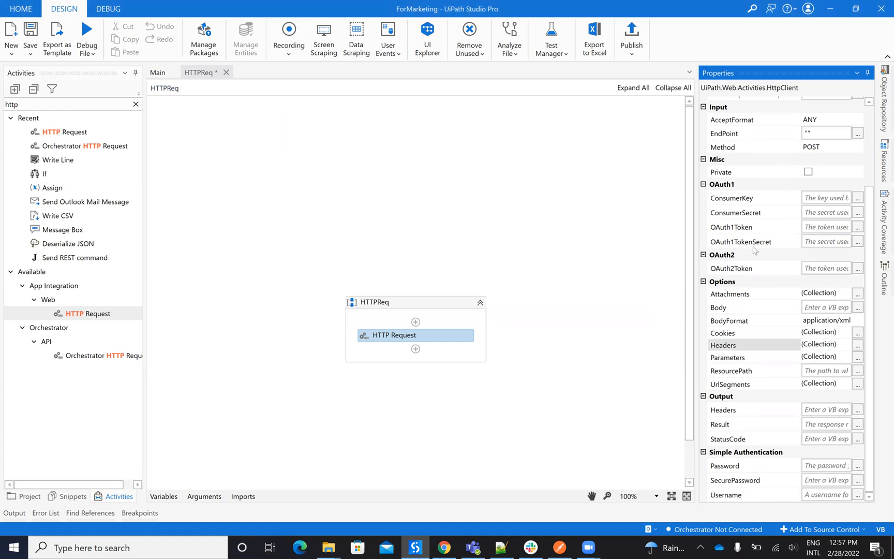
{"action": "mouse_move", "coordinate": [770, 295]}
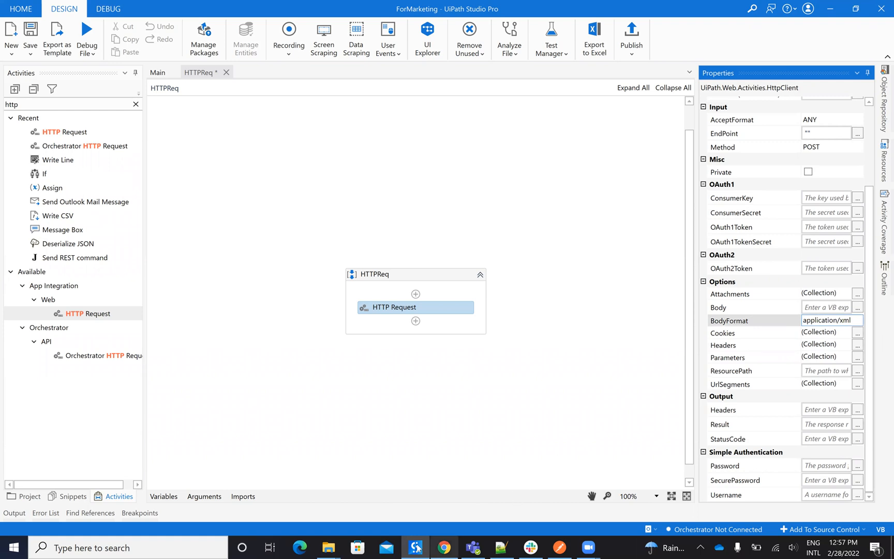
{"action": "left_click", "coordinate": [443, 547]}
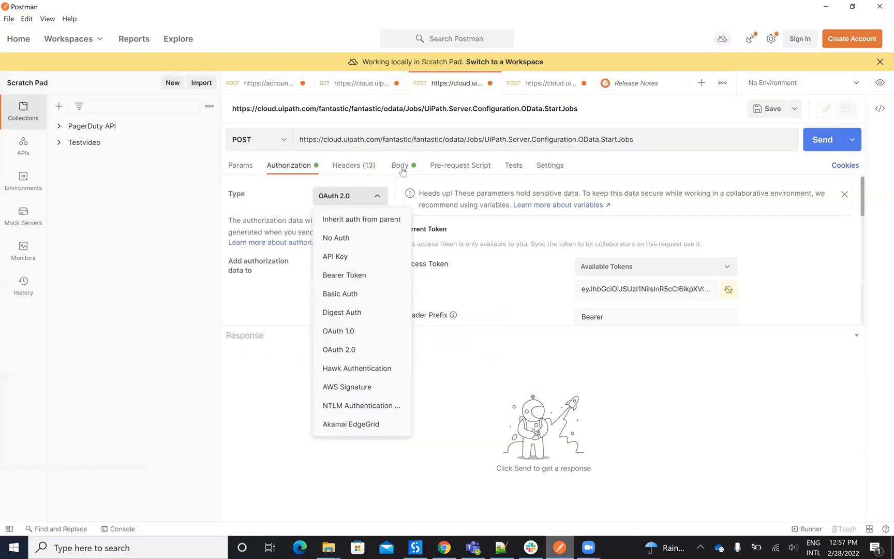
{"action": "left_click", "coordinate": [353, 165]}
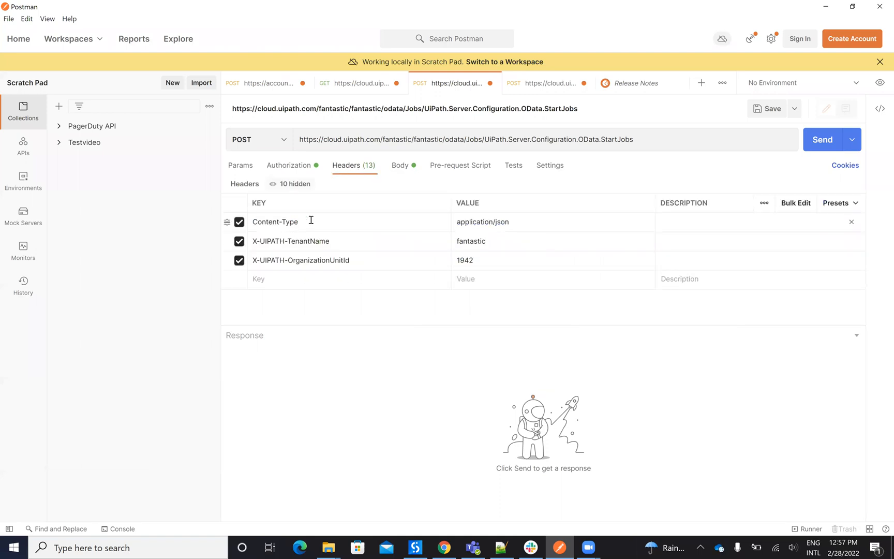
Step: Set BodyFormat to application/json, then switch to the YouTube form-data results
{"action": "left_click", "coordinate": [414, 547]}
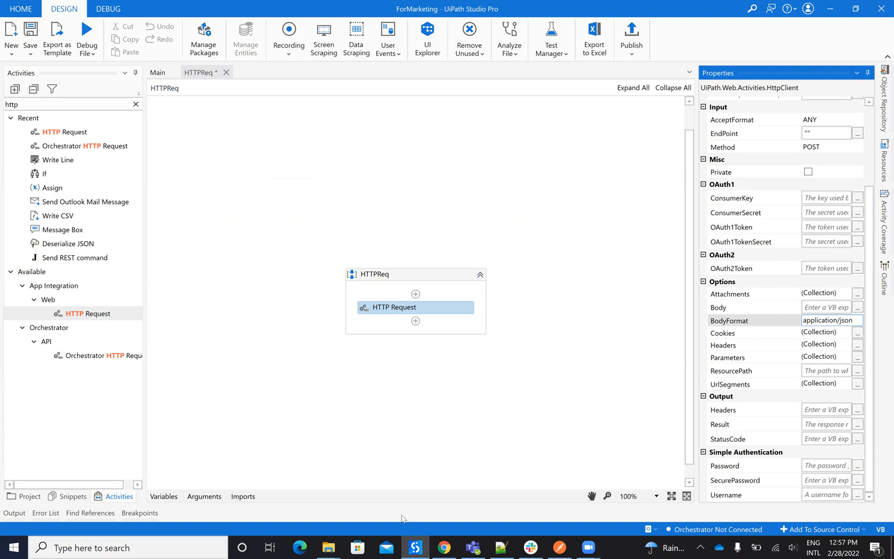
{"action": "left_click", "coordinate": [444, 547]}
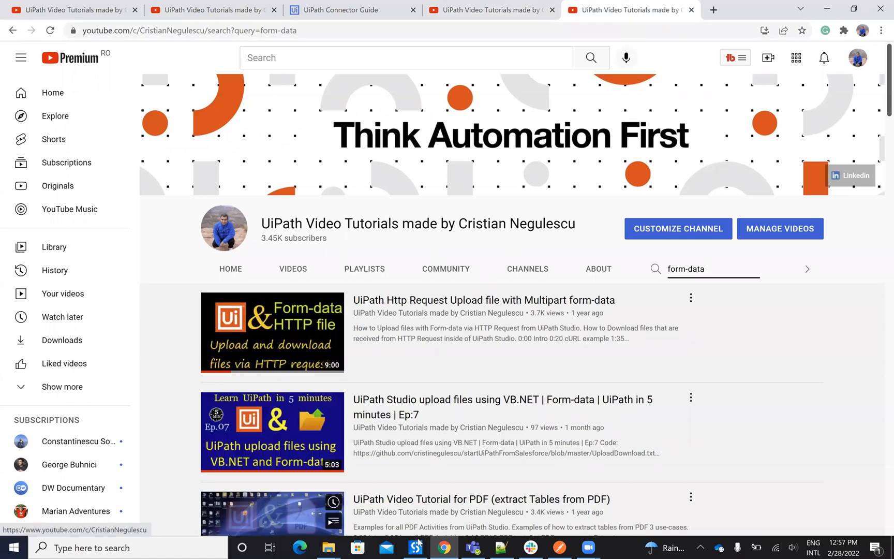
Step: Set the HTTP Request's AcceptFormat to CUSTOM, then back to ANY
{"action": "left_click", "coordinate": [415, 547]}
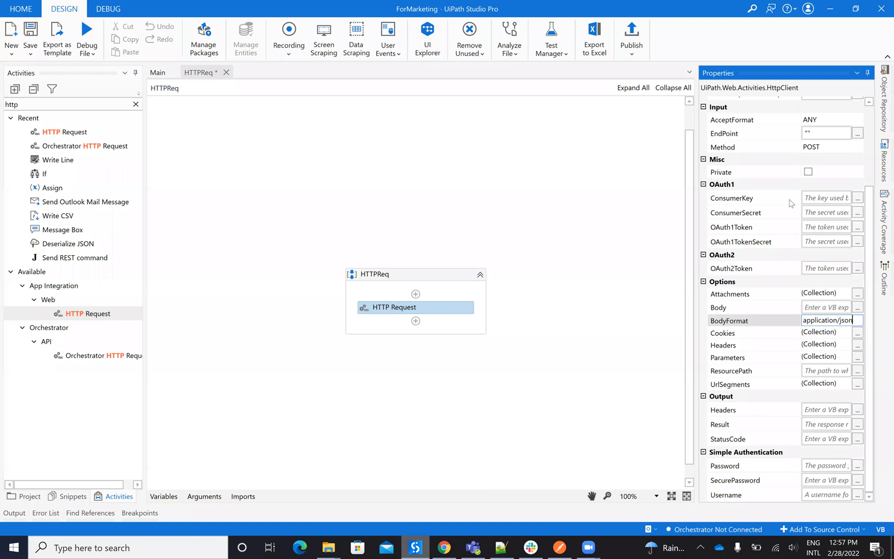
{"action": "scroll", "scroll_direction": "up", "scroll_amount": 3}
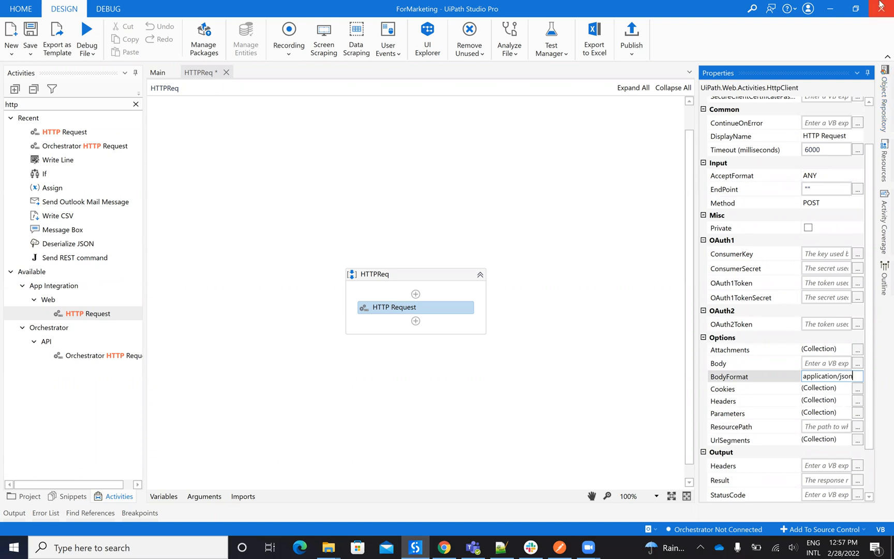
{"action": "left_click", "coordinate": [831, 175]}
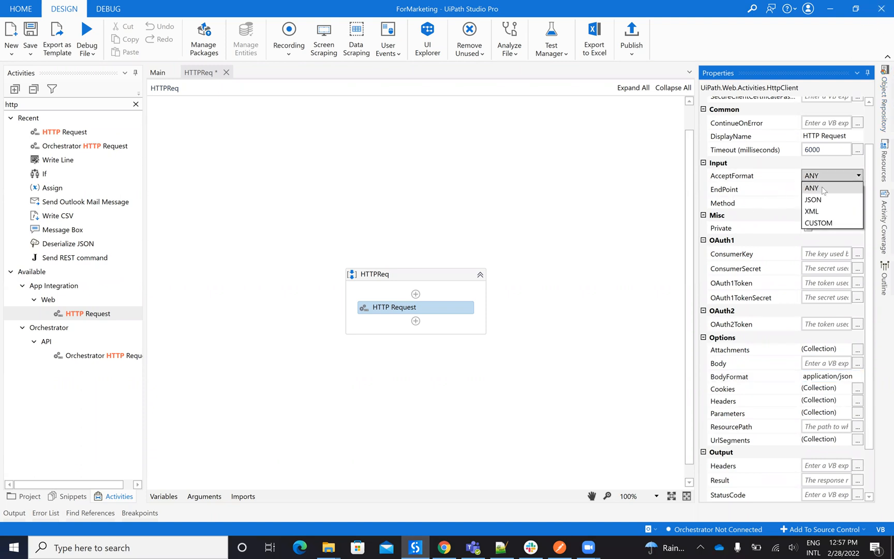
{"action": "left_click", "coordinate": [817, 222]}
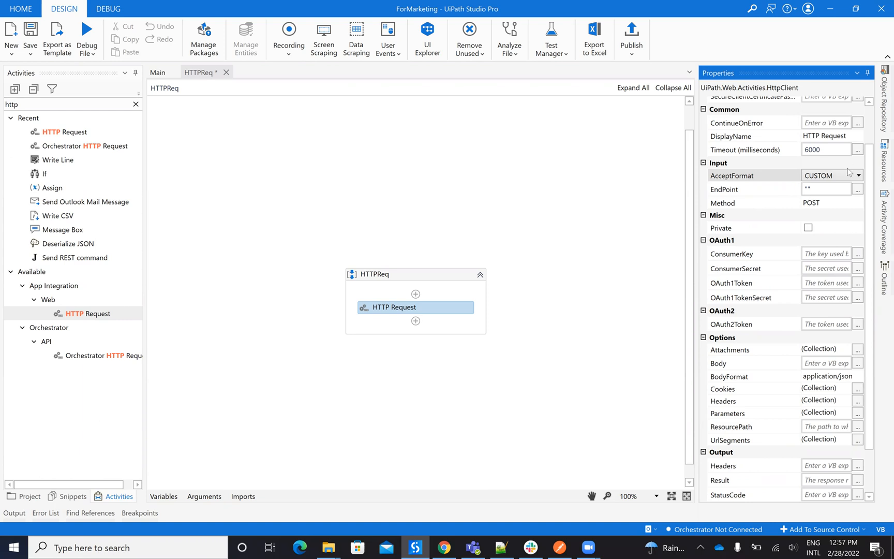
{"action": "left_click", "coordinate": [857, 175]}
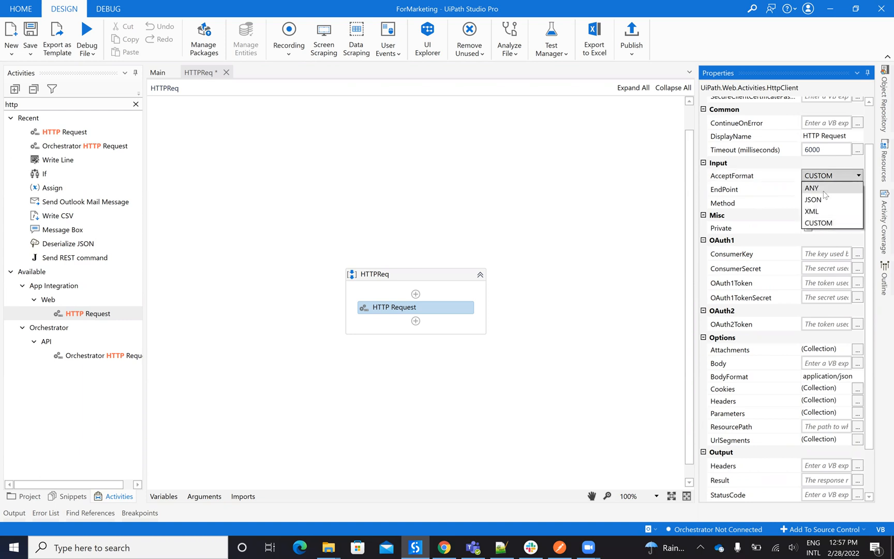
{"action": "left_click", "coordinate": [812, 189]}
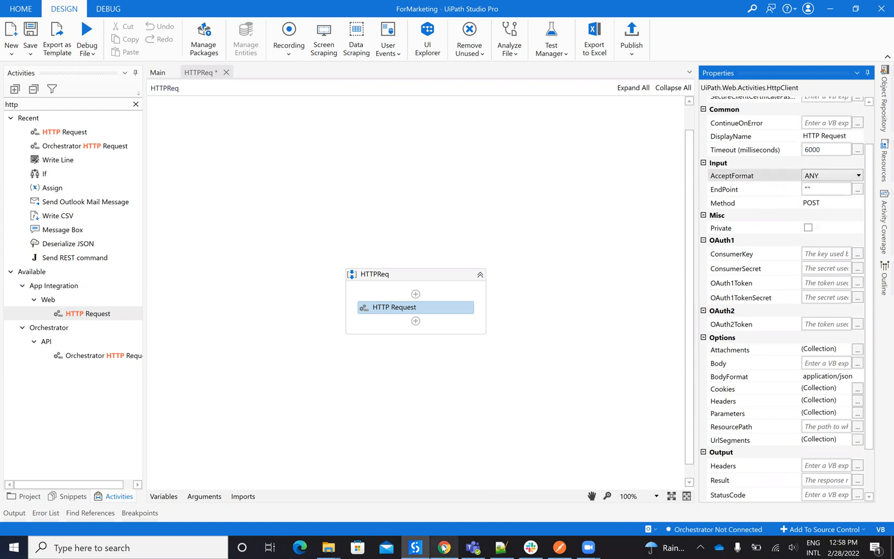
Step: Open the 'UiPath Http Request Upload file with Multipart form-data' video and scroll to its chapter comment
{"action": "left_click", "coordinate": [444, 548]}
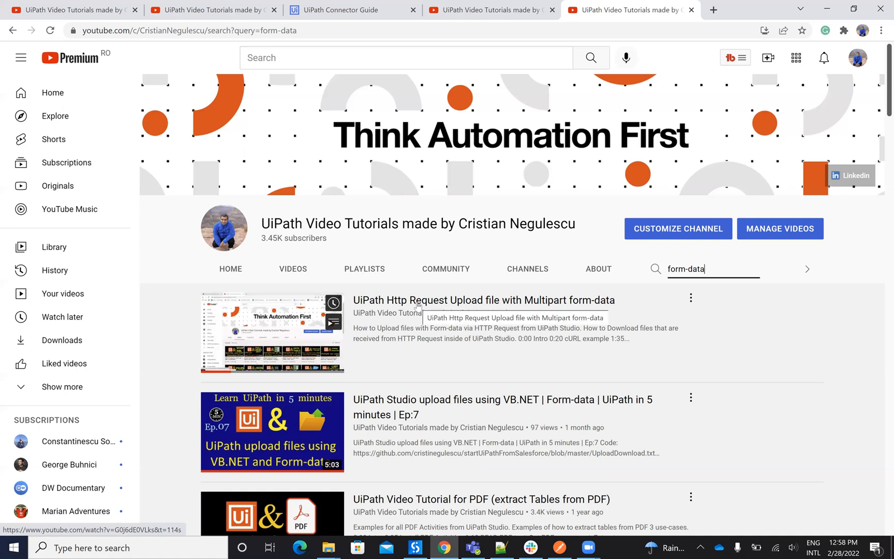
{"action": "mouse_move", "coordinate": [431, 308]}
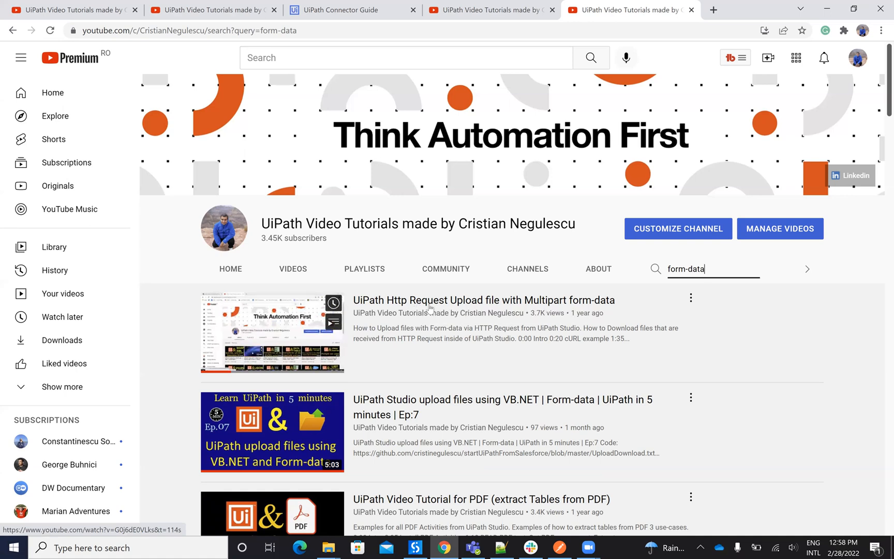
{"action": "left_click", "coordinate": [481, 300]}
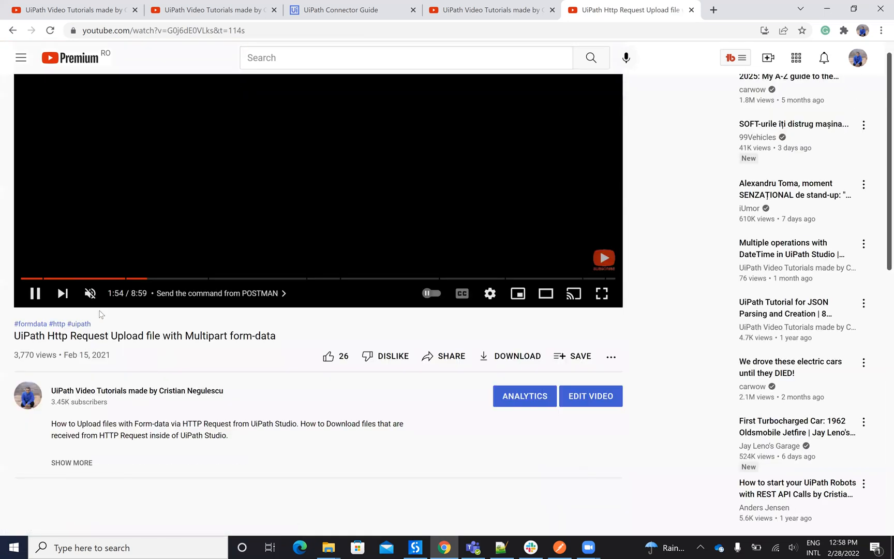
{"action": "scroll", "scroll_direction": "down", "scroll_amount": 3}
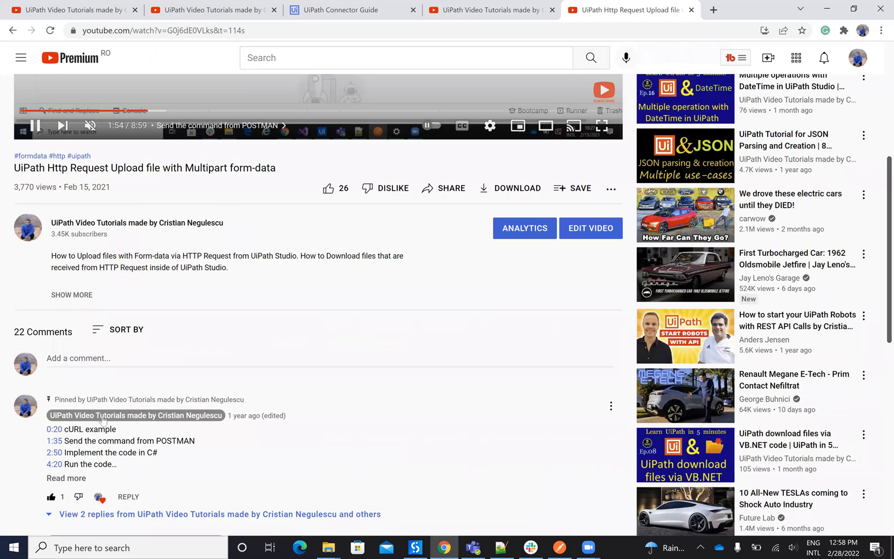
{"action": "mouse_move", "coordinate": [328, 270]}
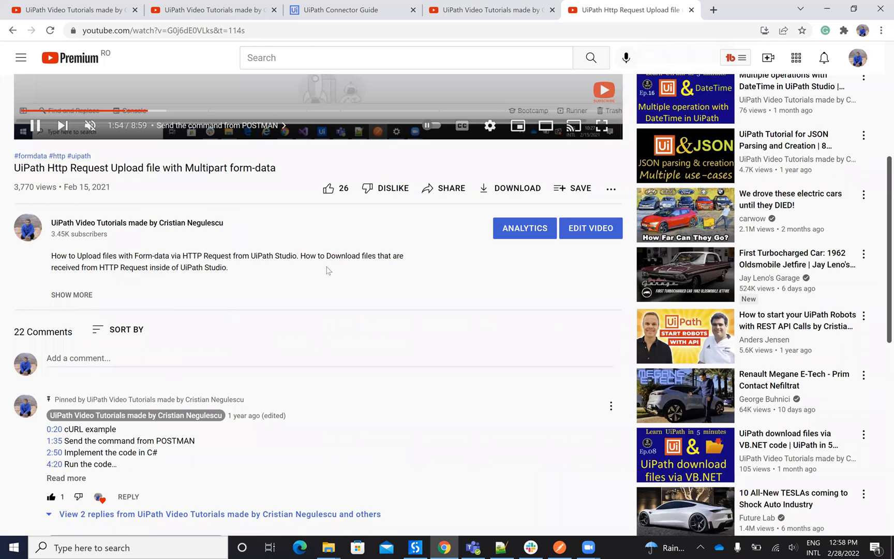
Step: Read the FormData.txt multipart form-data code on GitHub in the startUiPathFromSalesforce repository
{"action": "left_click", "coordinate": [673, 10]}
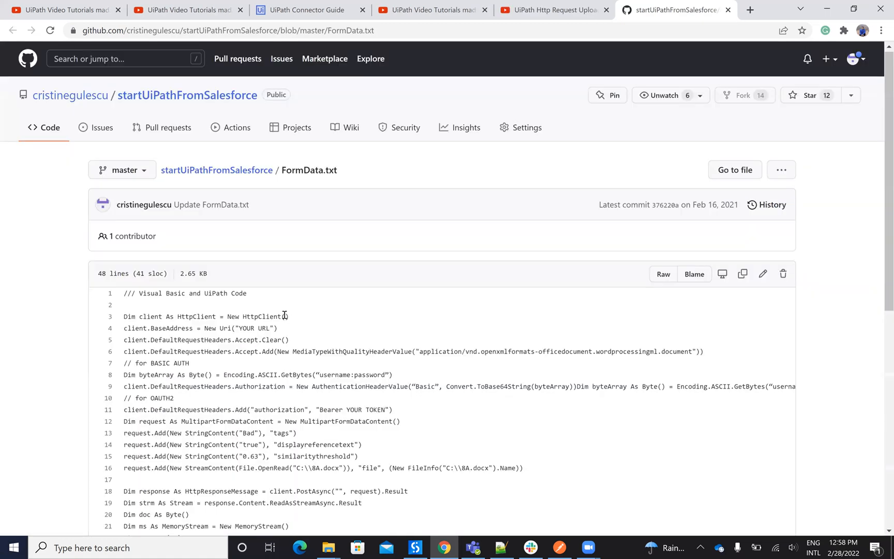
{"action": "scroll", "scroll_direction": "down", "scroll_amount": 3}
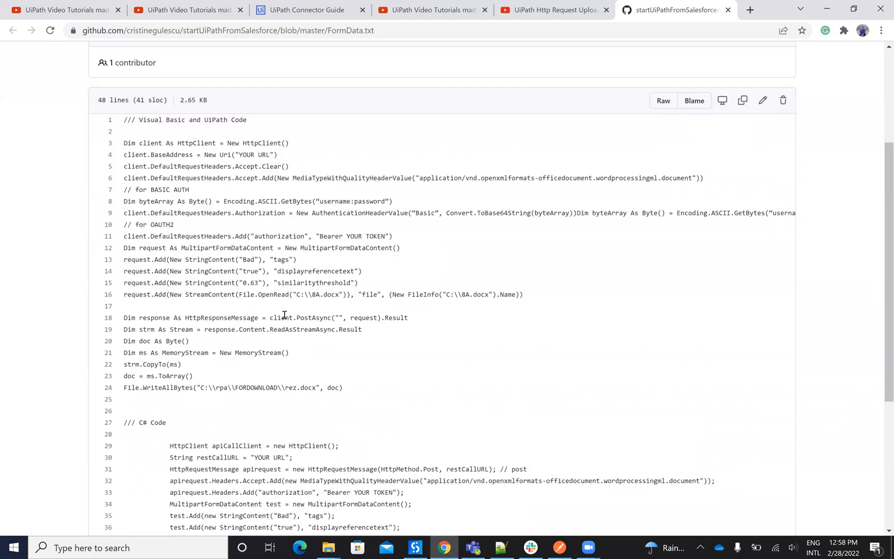
{"action": "scroll", "scroll_direction": "up", "scroll_amount": 3}
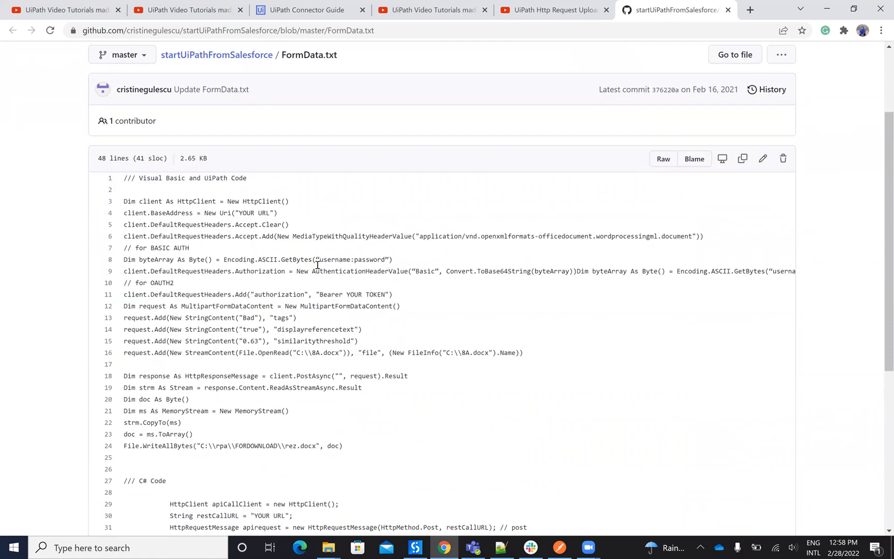
{"action": "mouse_move", "coordinate": [199, 307]}
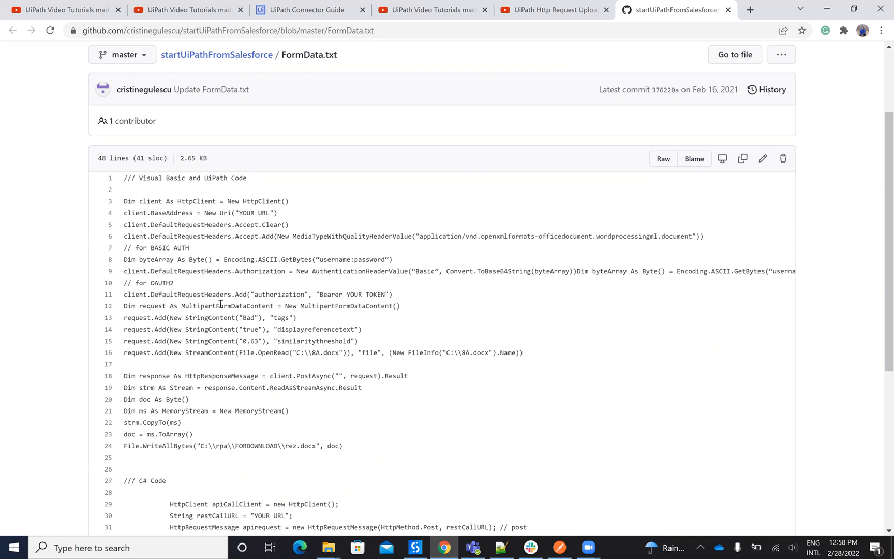
{"action": "mouse_move", "coordinate": [236, 315]}
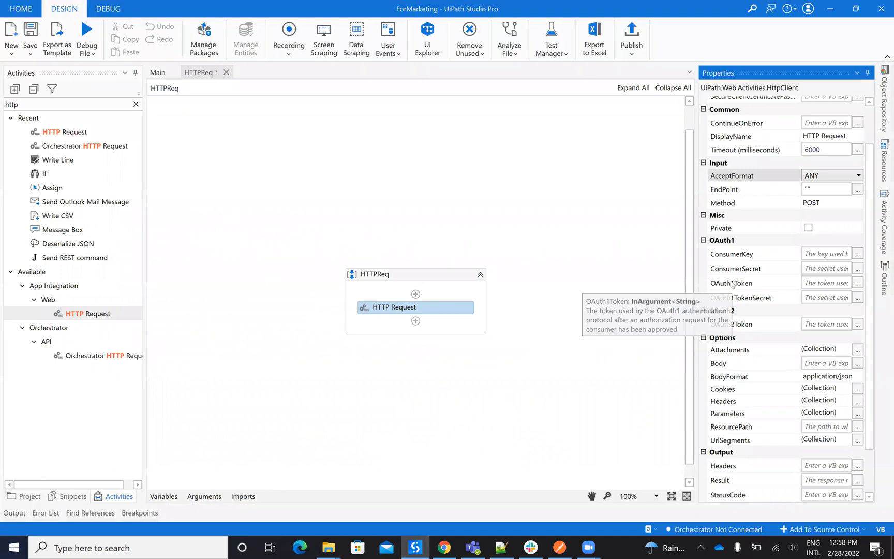
Step: Return to the UiPath Video Tutorials channel's Videos tab and scroll to the banner
{"action": "left_click", "coordinate": [443, 547]}
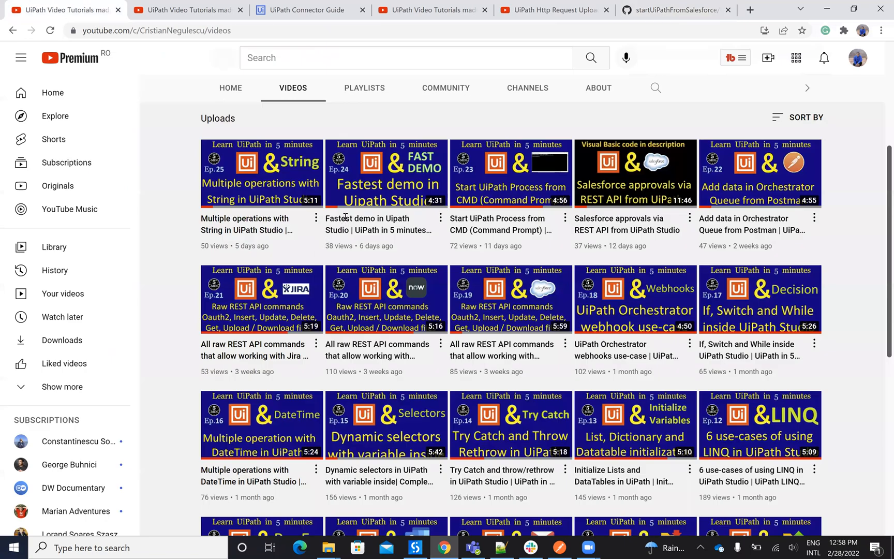
{"action": "mouse_move", "coordinate": [437, 142]}
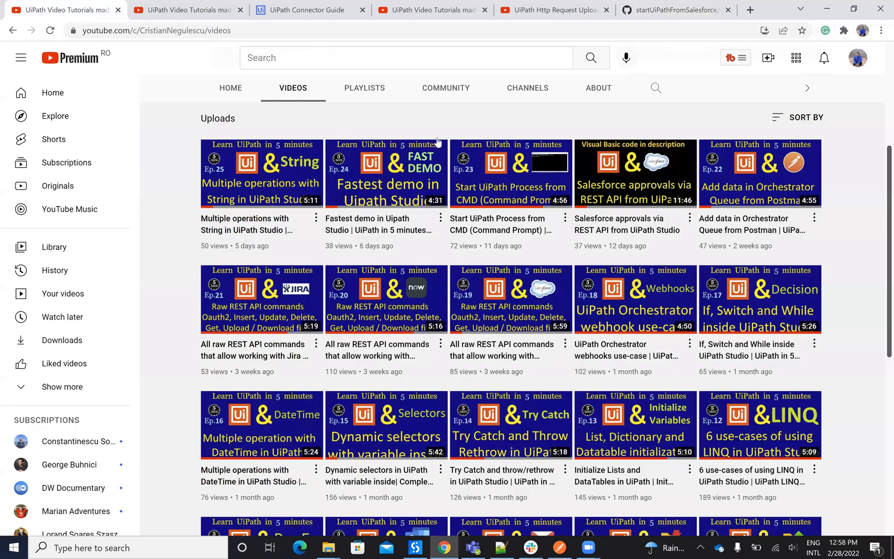
{"action": "scroll", "scroll_direction": "up", "scroll_amount": 3}
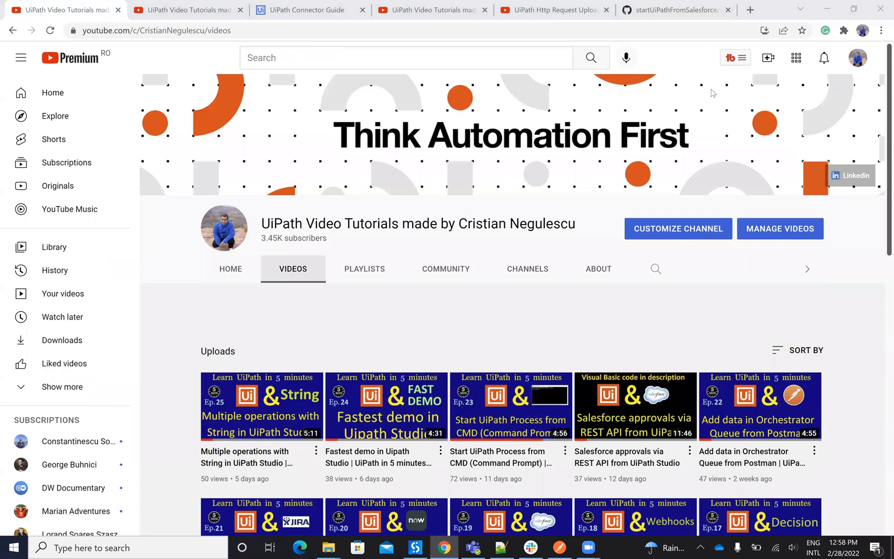